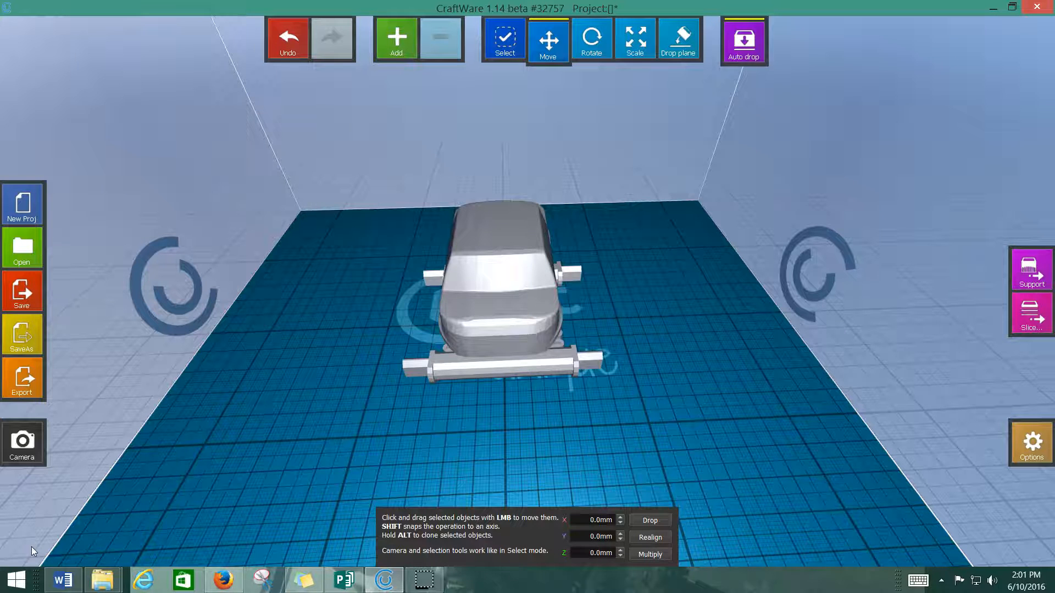
pyautogui.moveTo(1012, 269)
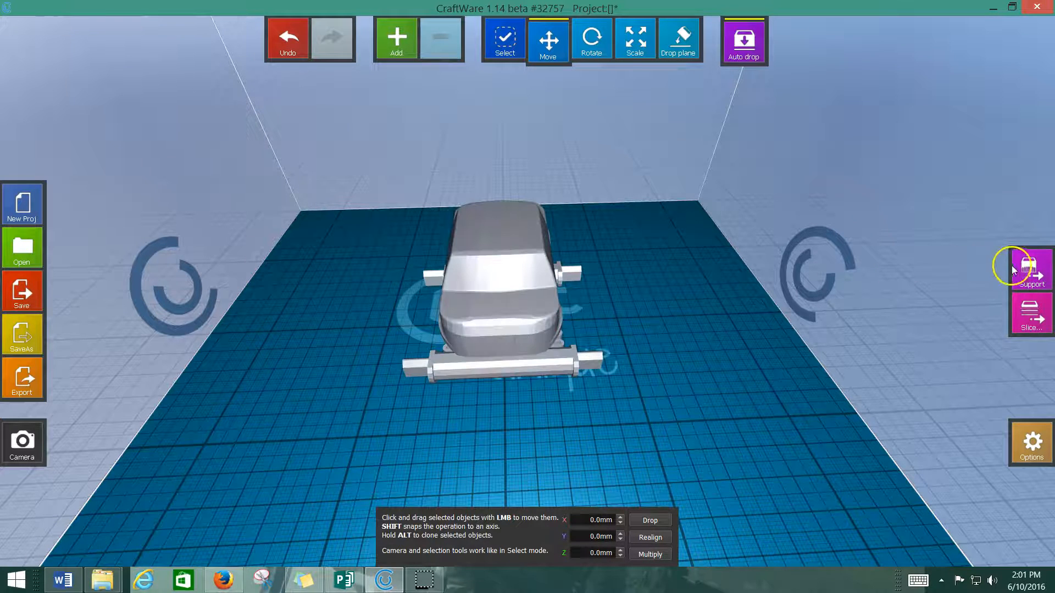
pyautogui.moveTo(1030, 269)
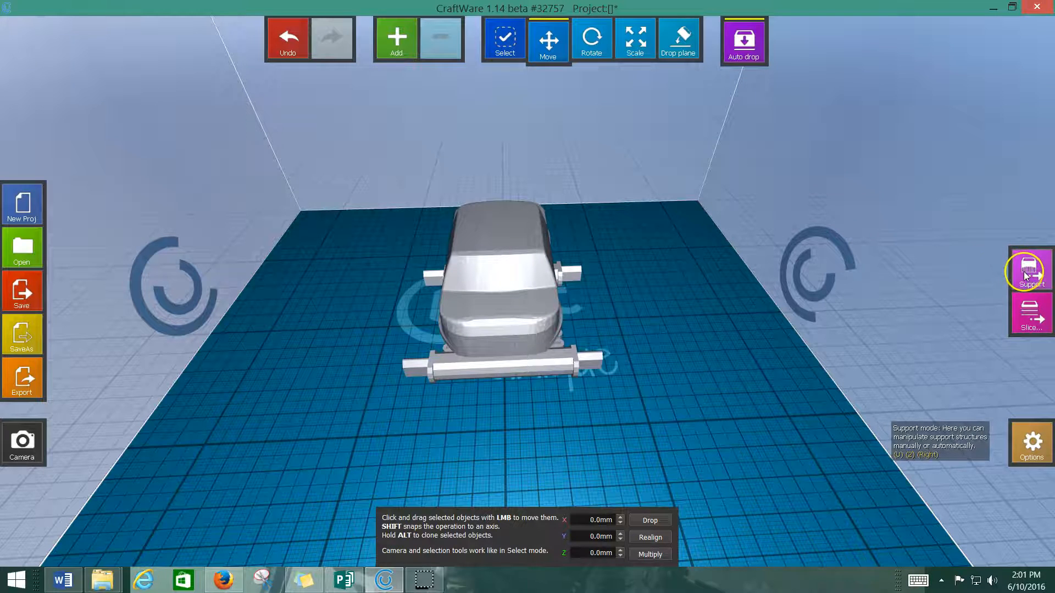
pyautogui.moveTo(1032, 316)
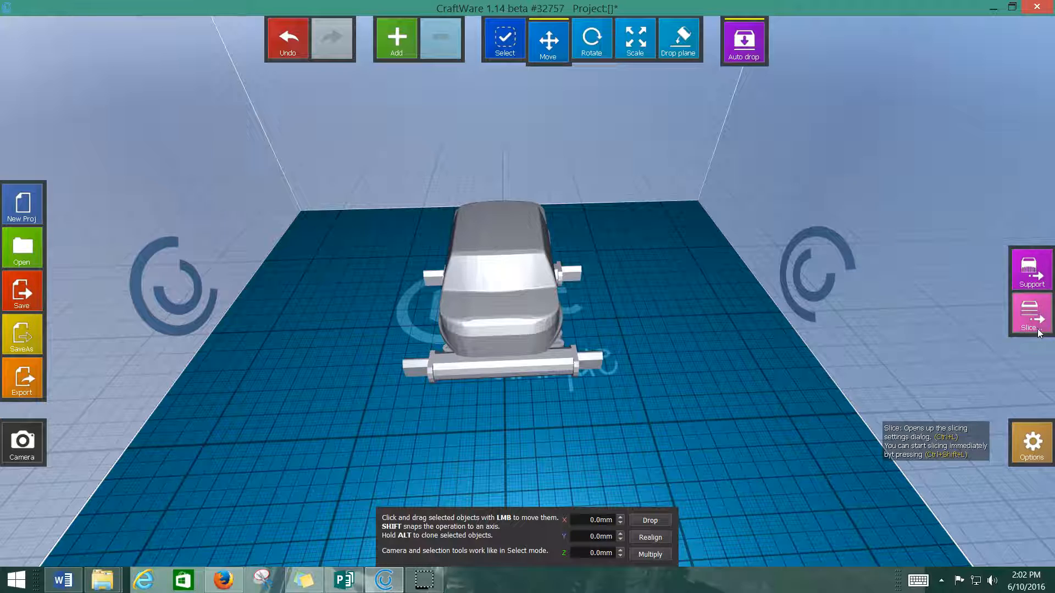
pyautogui.moveTo(1030, 270)
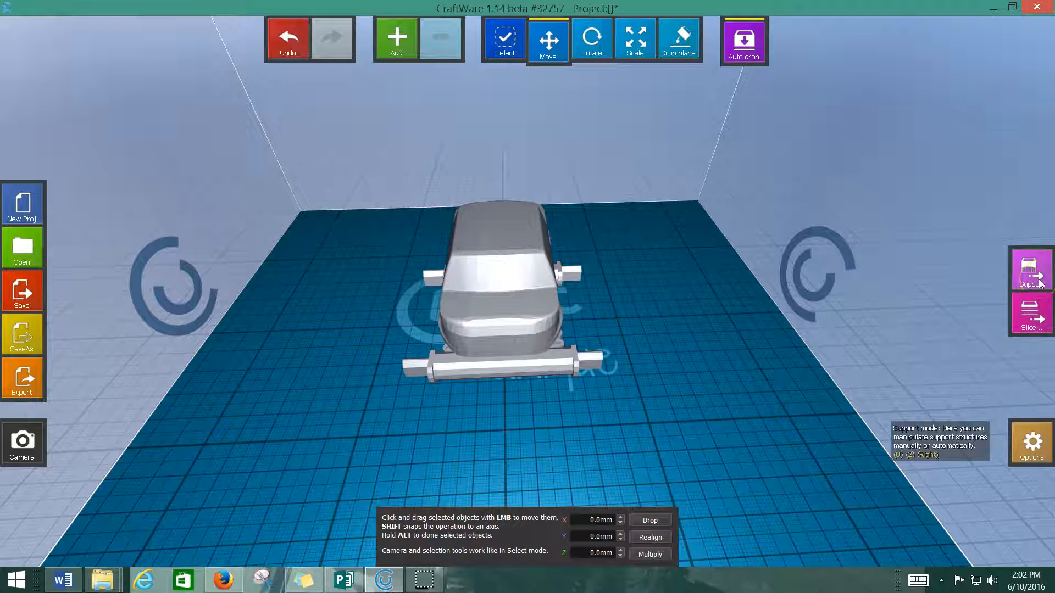
# Step: In support mode, place several support bars under the car body
pyautogui.click(1030, 269)
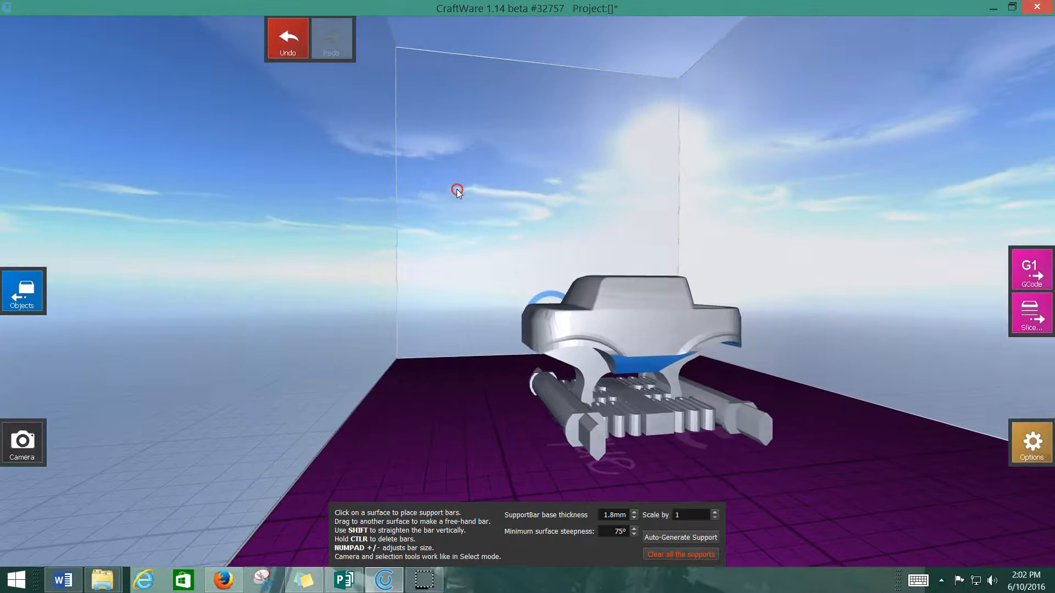
pyautogui.click(650, 409)
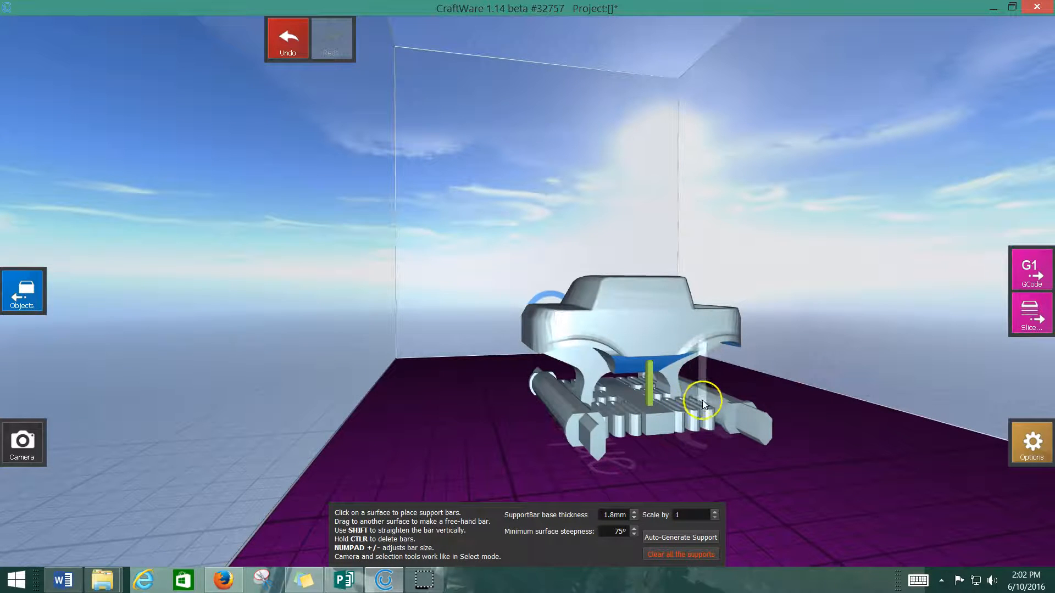
pyautogui.click(614, 390)
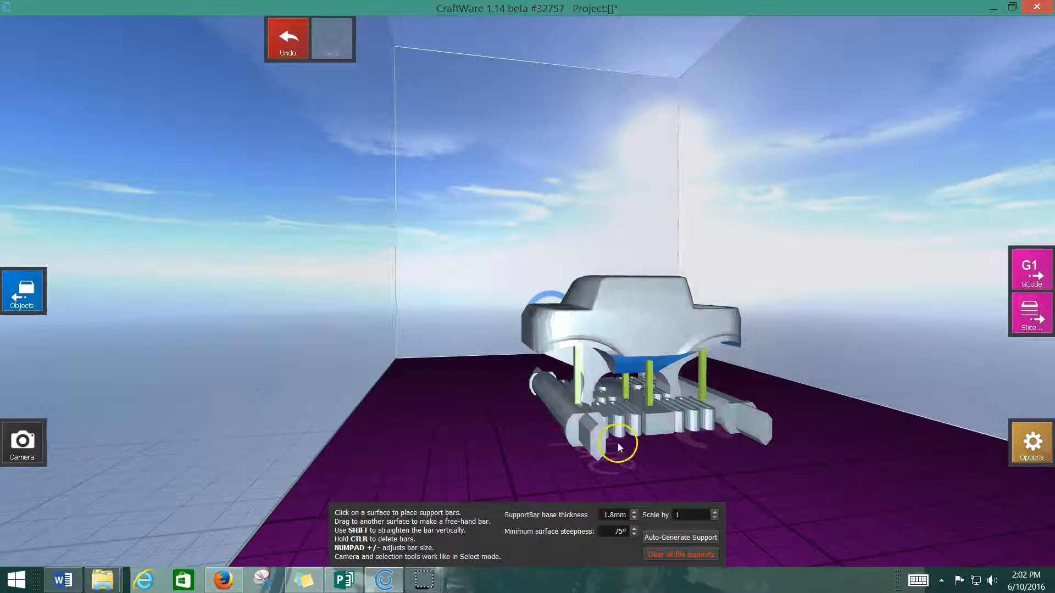
pyautogui.click(680, 537)
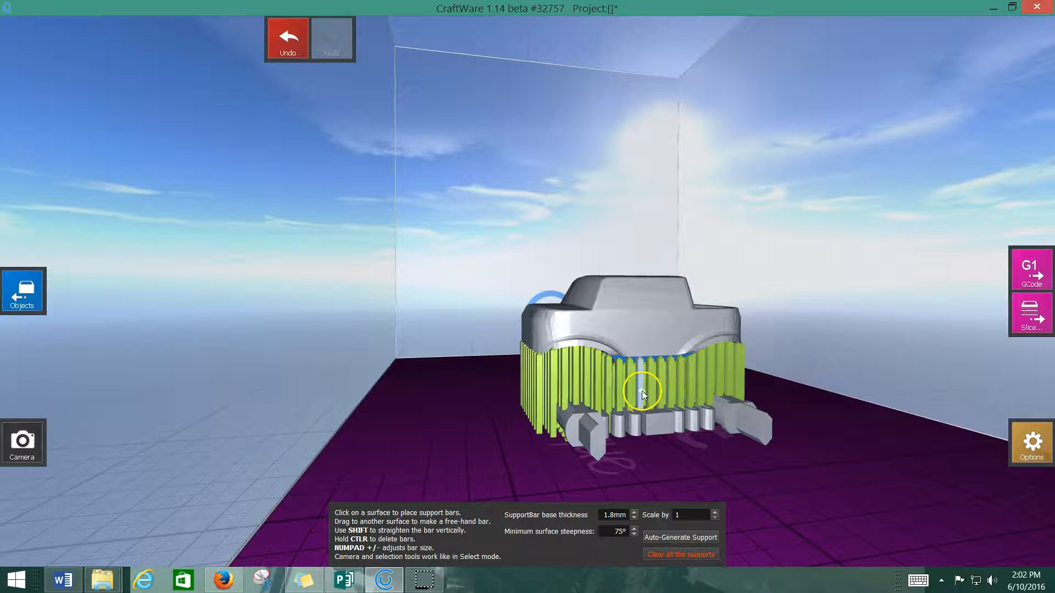
# Step: Exit support editing and return to the Objects view
pyautogui.click(642, 393)
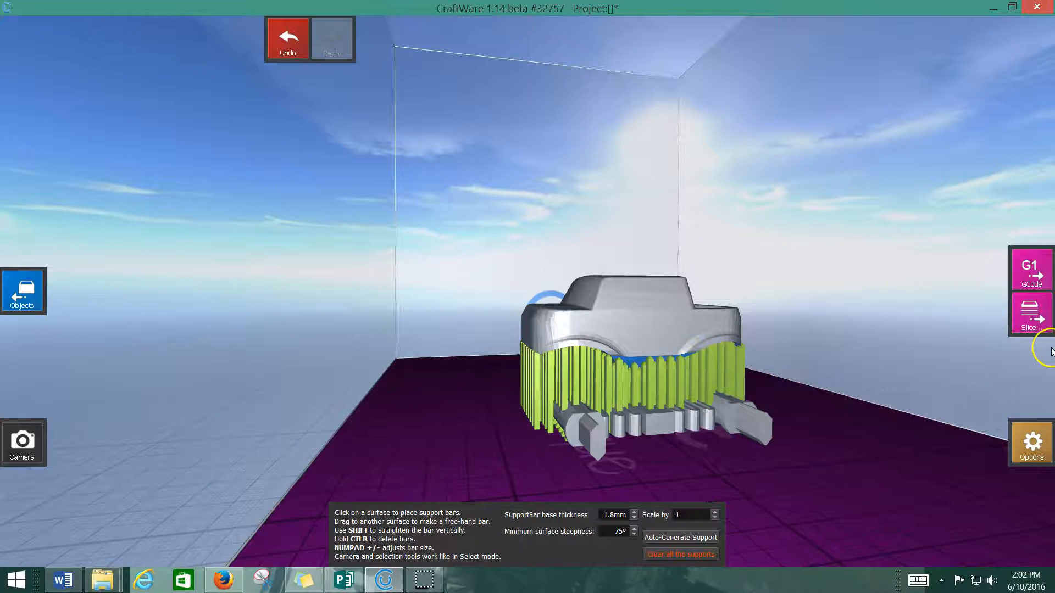
pyautogui.click(679, 553)
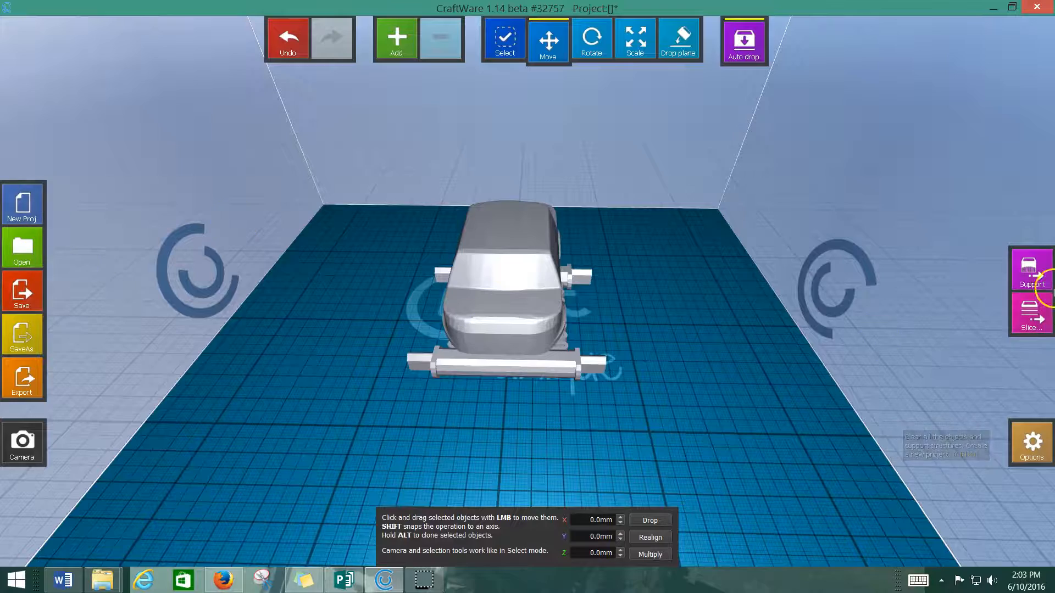
# Step: Open the Slice dialog and enable 'Automatically generate support' with 'Add raft' kept on
pyautogui.click(1029, 269)
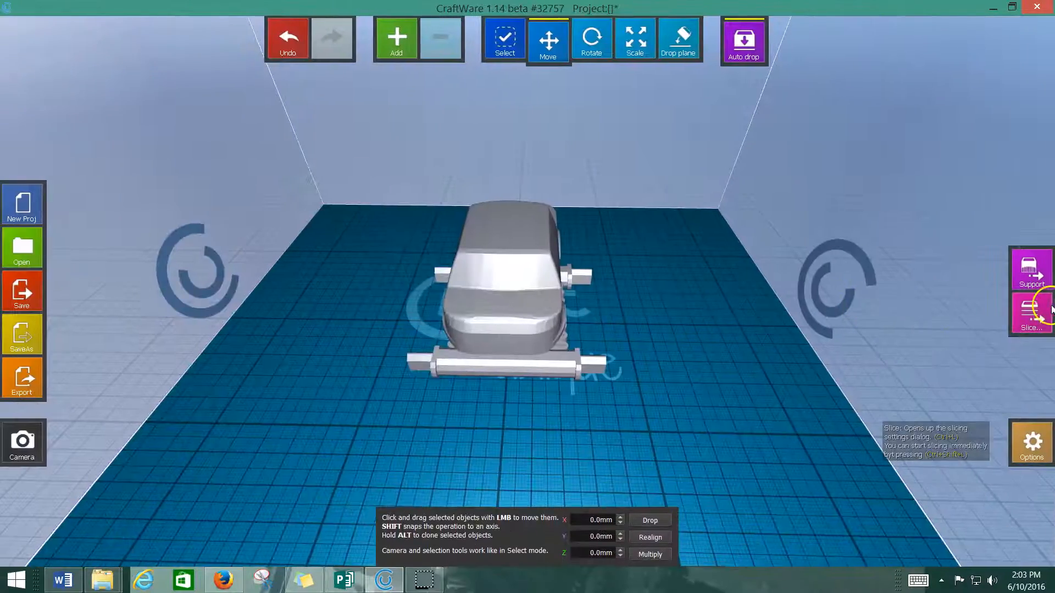
pyautogui.click(1031, 312)
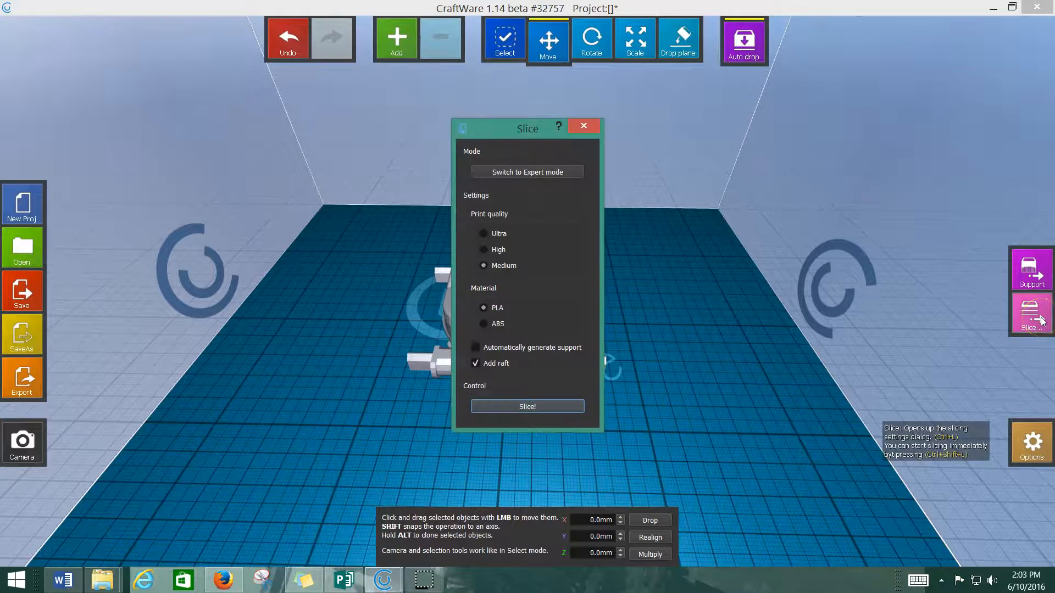
pyautogui.moveTo(660, 351)
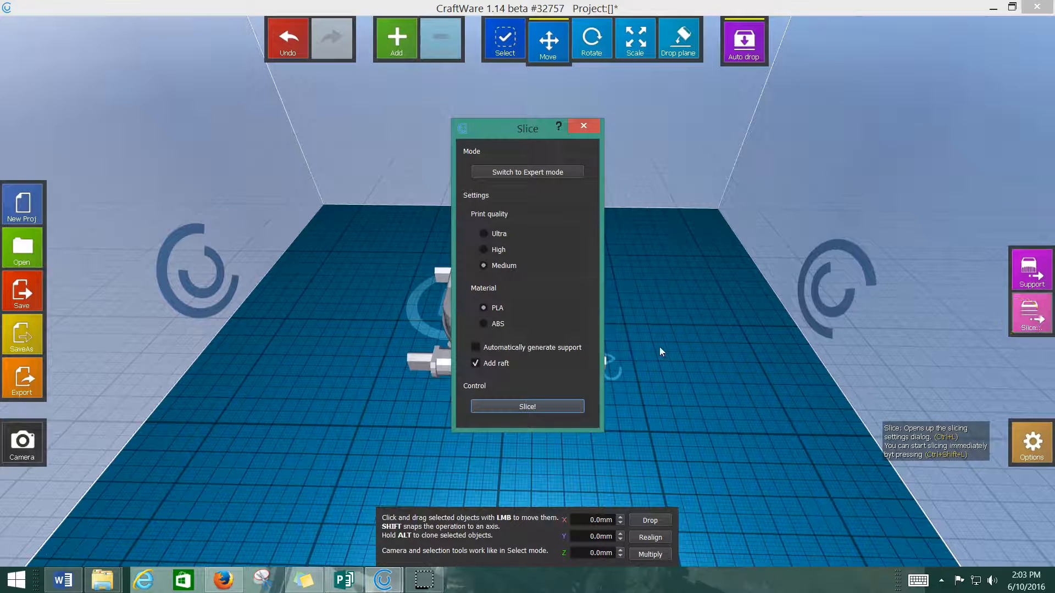
pyautogui.moveTo(572, 278)
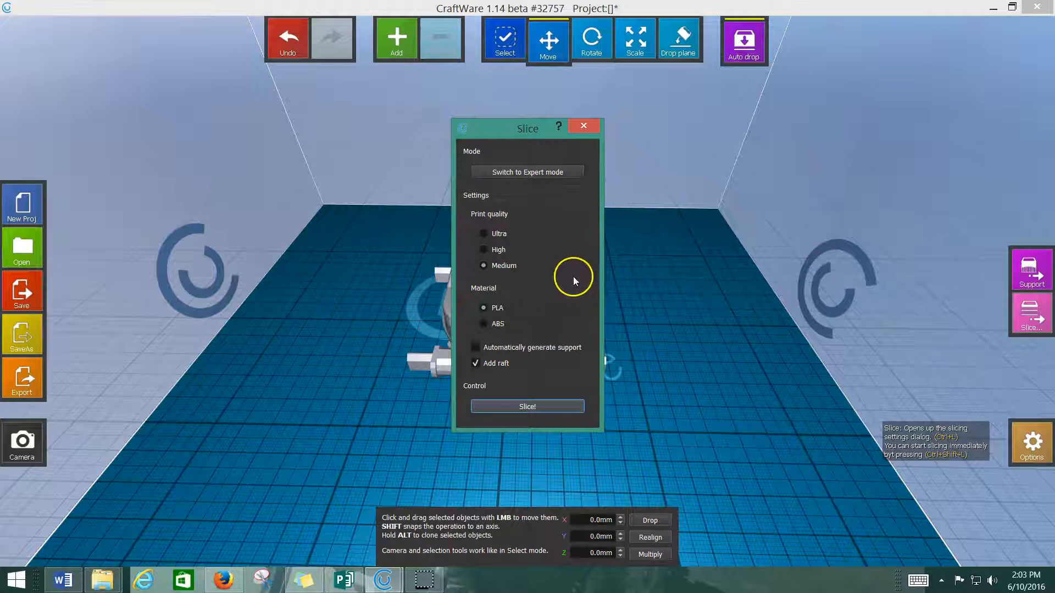
pyautogui.moveTo(493, 186)
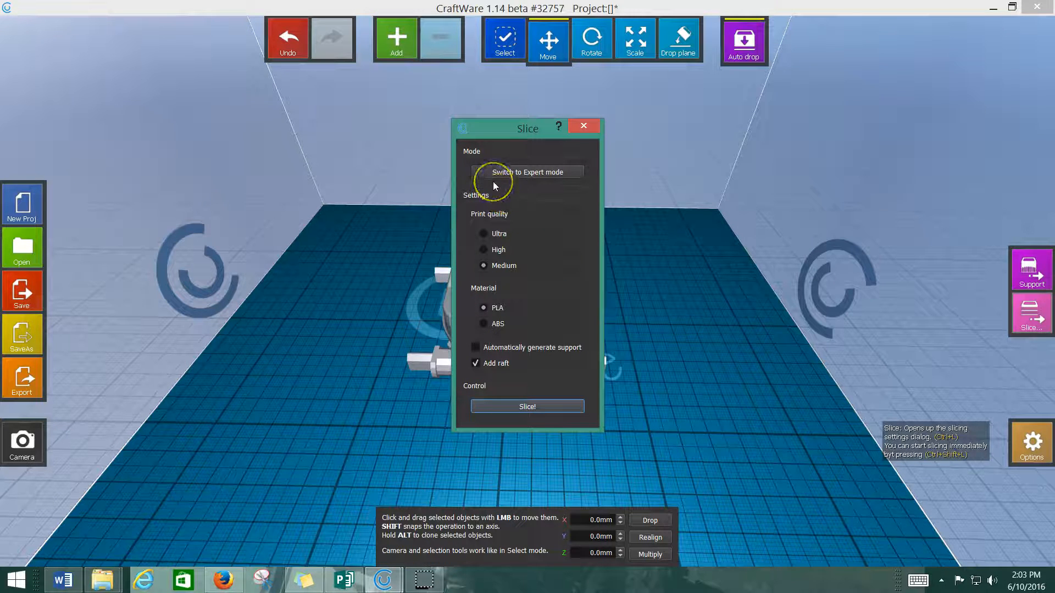
pyautogui.moveTo(483, 227)
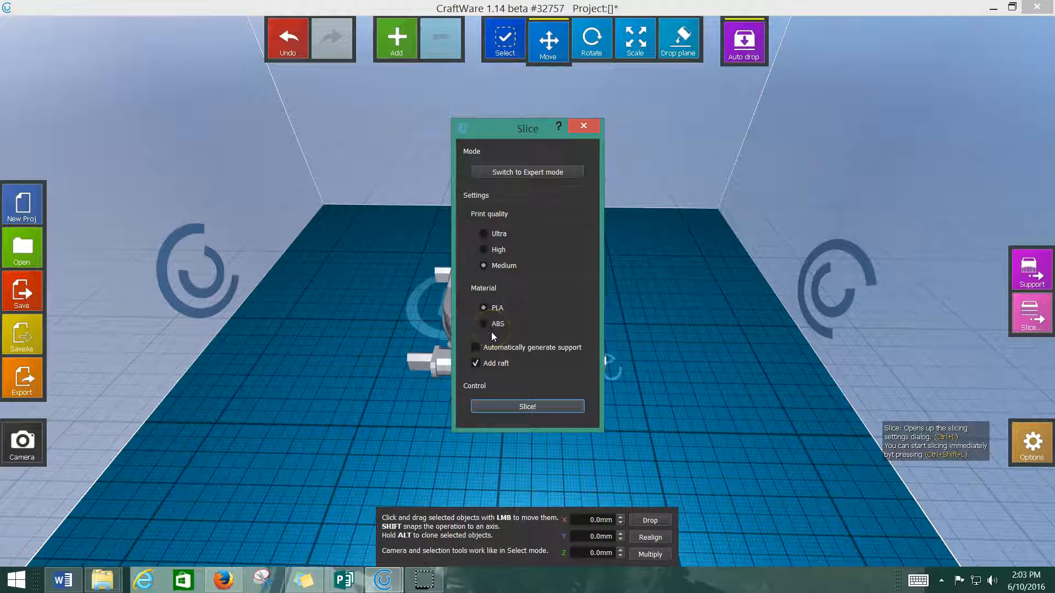
pyautogui.click(476, 348)
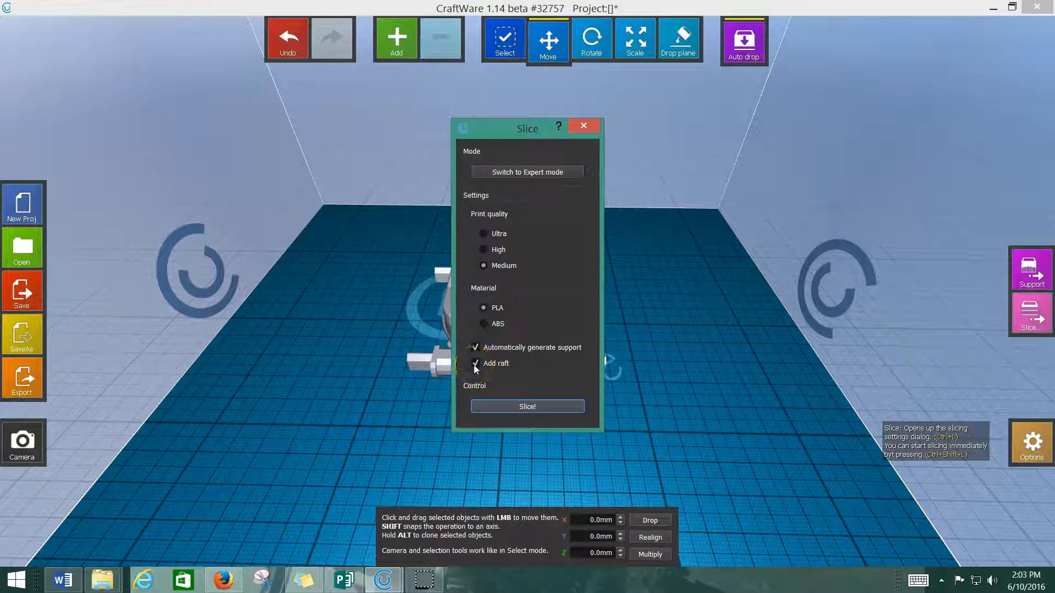
pyautogui.moveTo(555, 177)
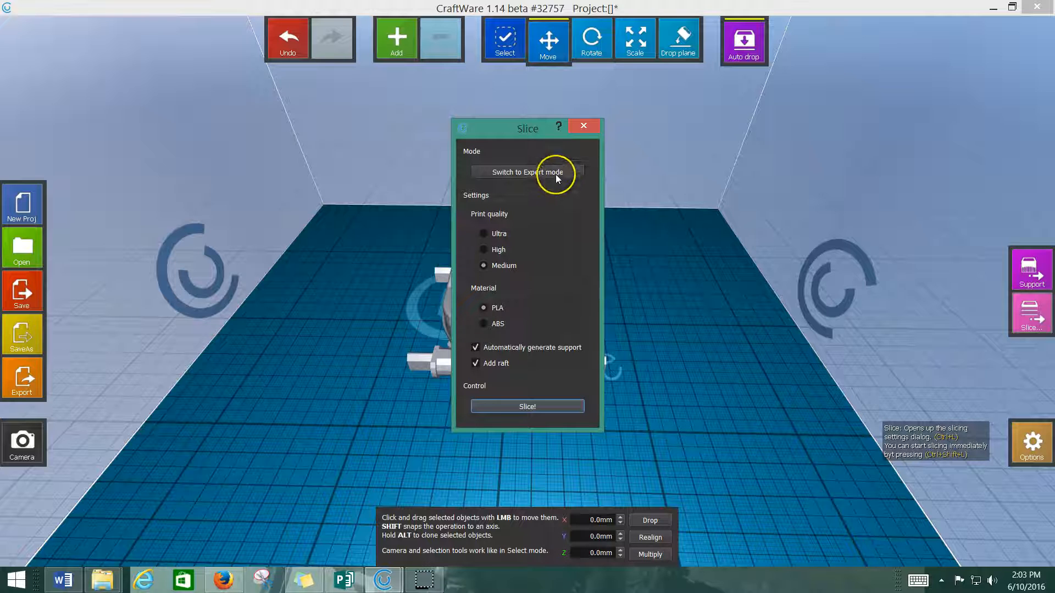
pyautogui.moveTo(555, 179)
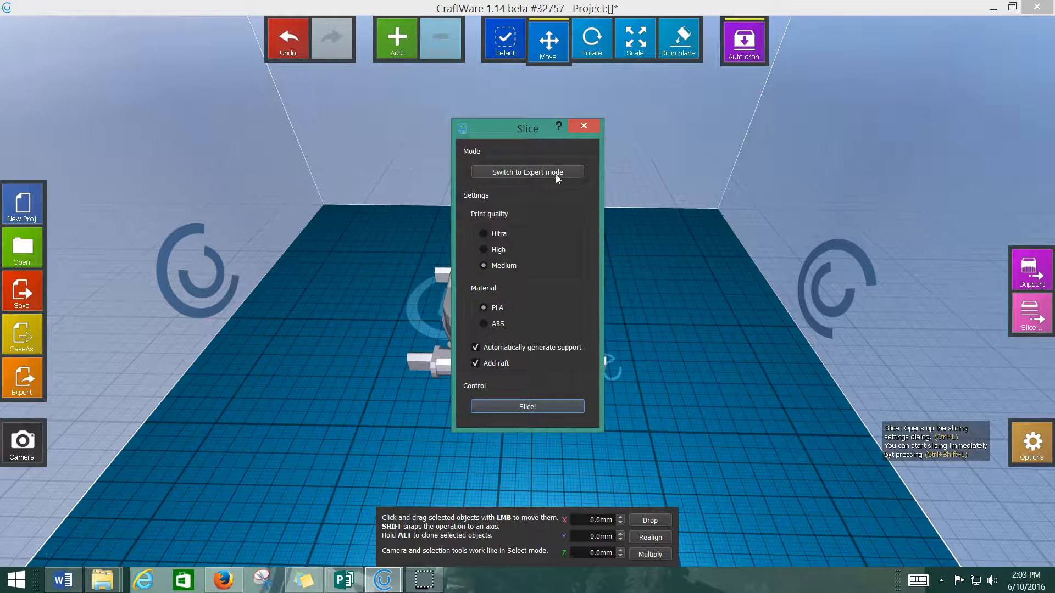
# Step: In Expert mode, review extrusion width and raise the loop count to 3 (1.2 mm walls)
pyautogui.click(527, 172)
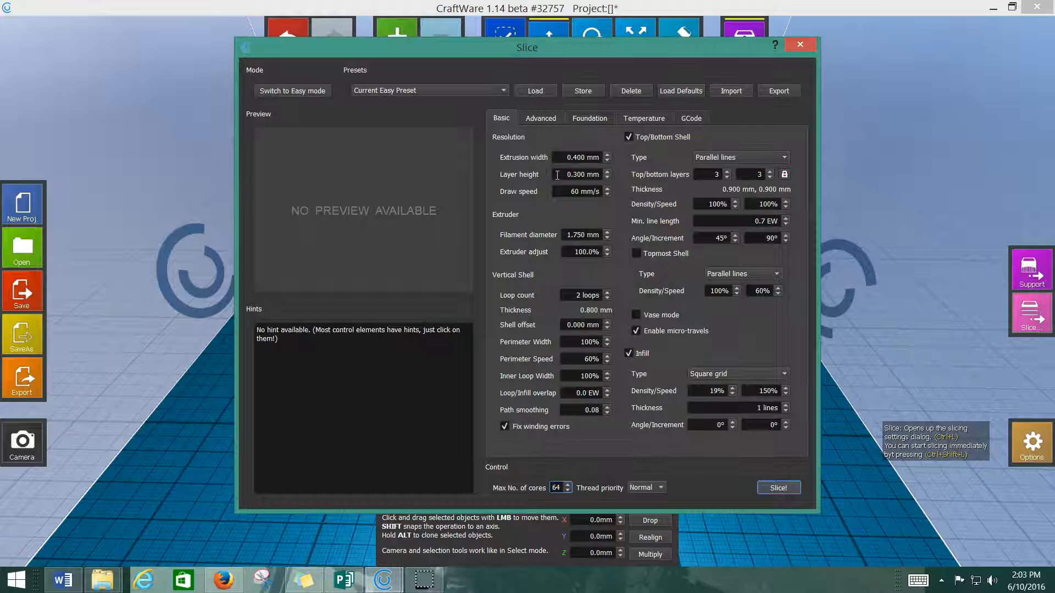
pyautogui.tripleClick(557, 487)
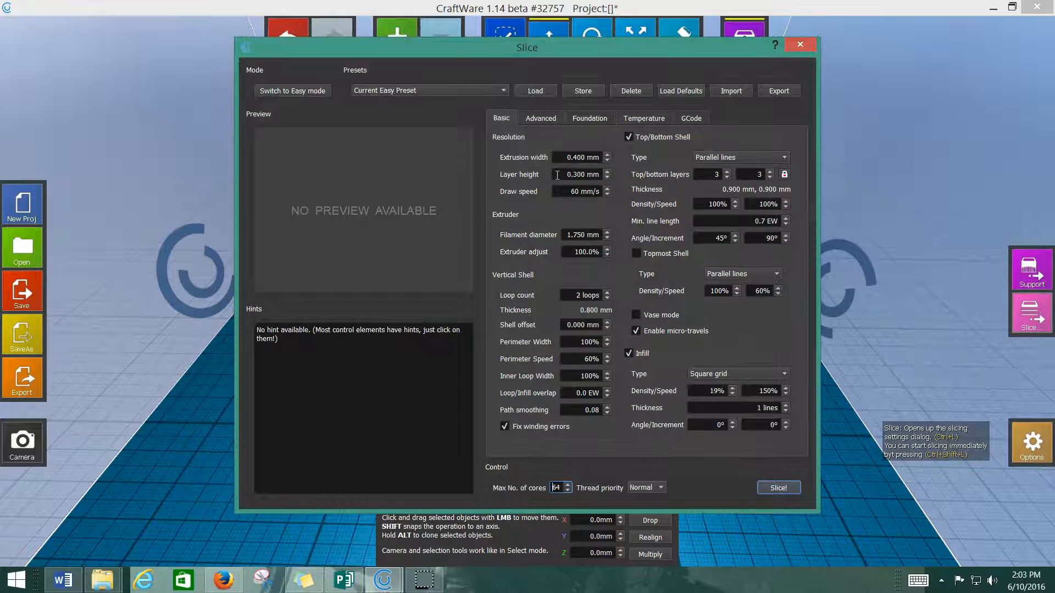
pyautogui.moveTo(576, 158)
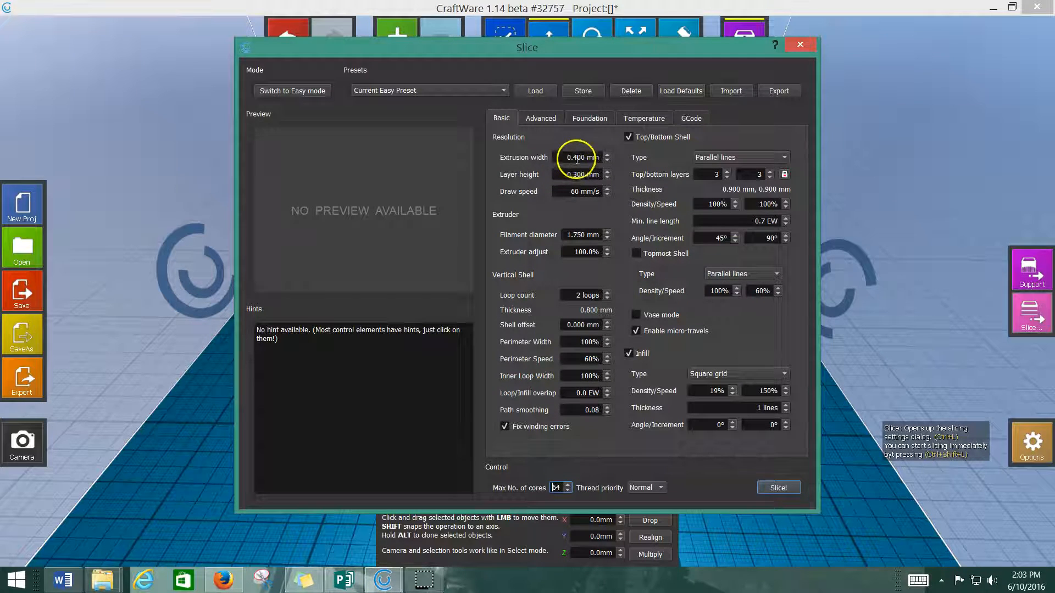
pyautogui.click(575, 157)
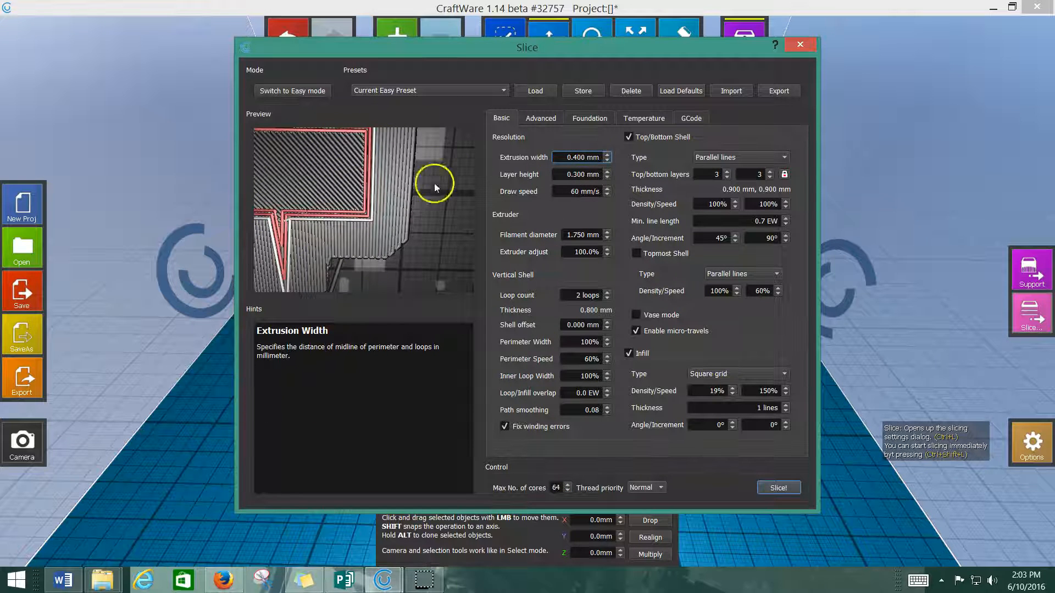
pyautogui.moveTo(424, 221)
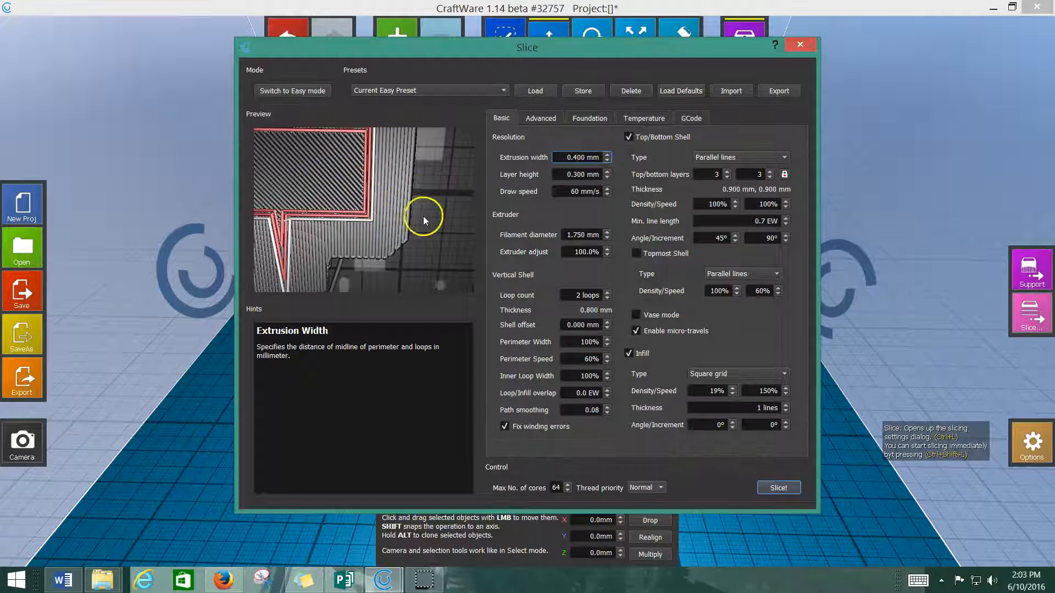
pyautogui.moveTo(564, 294)
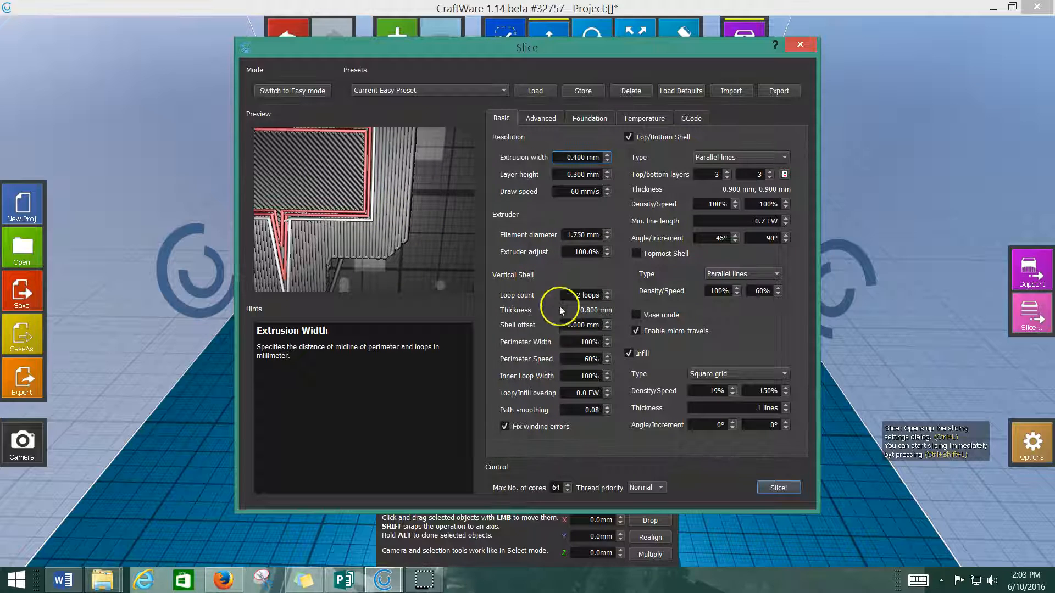
pyautogui.click(578, 296)
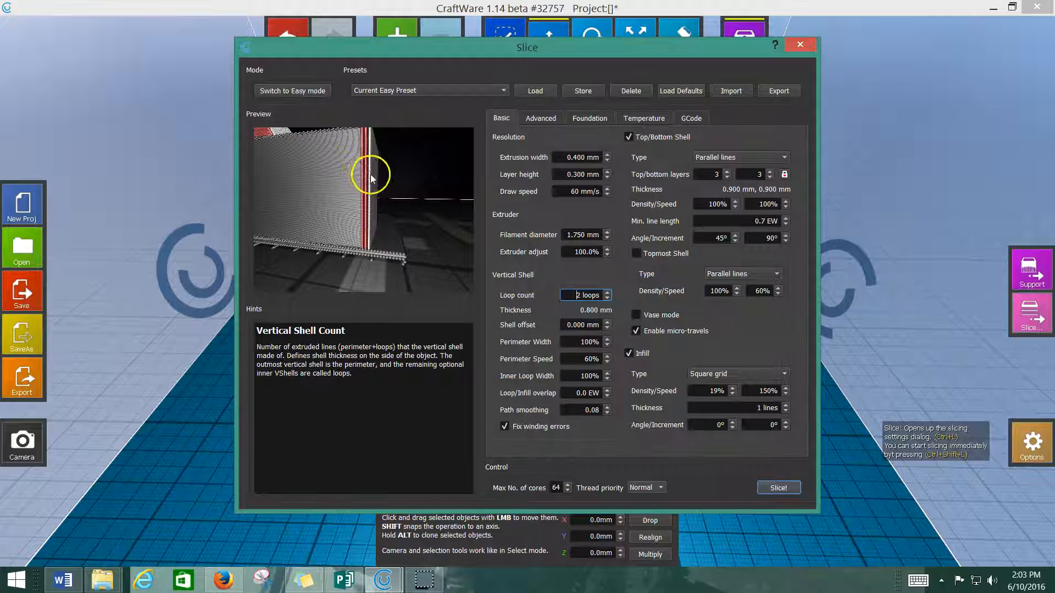
pyautogui.click(608, 293)
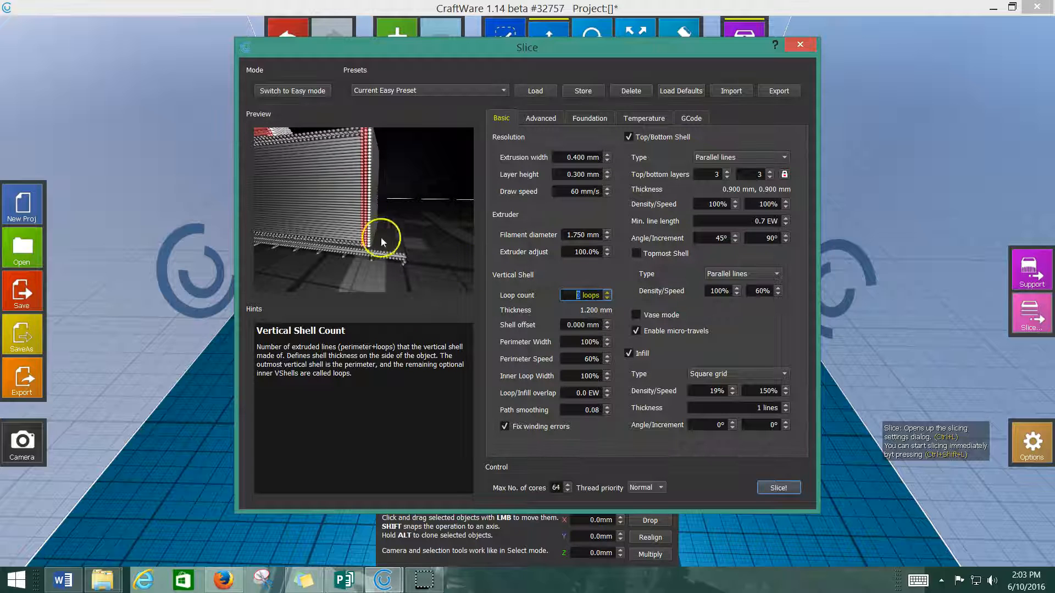
pyautogui.moveTo(551, 171)
pyautogui.write('2')
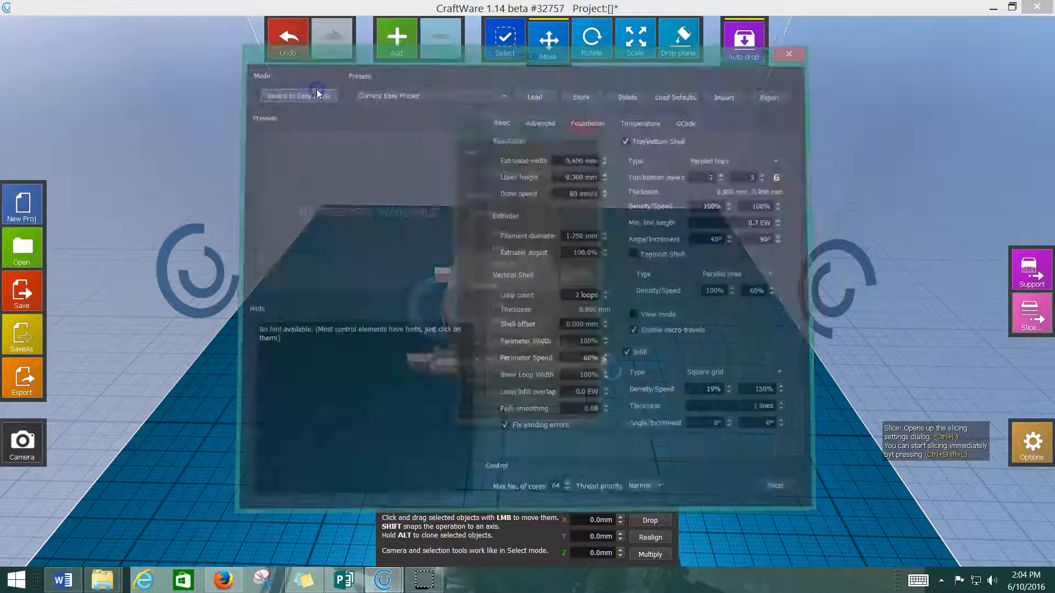
# Step: Switch back to Easy mode, keeping Medium quality, PLA, auto supports and raft
pyautogui.click(298, 95)
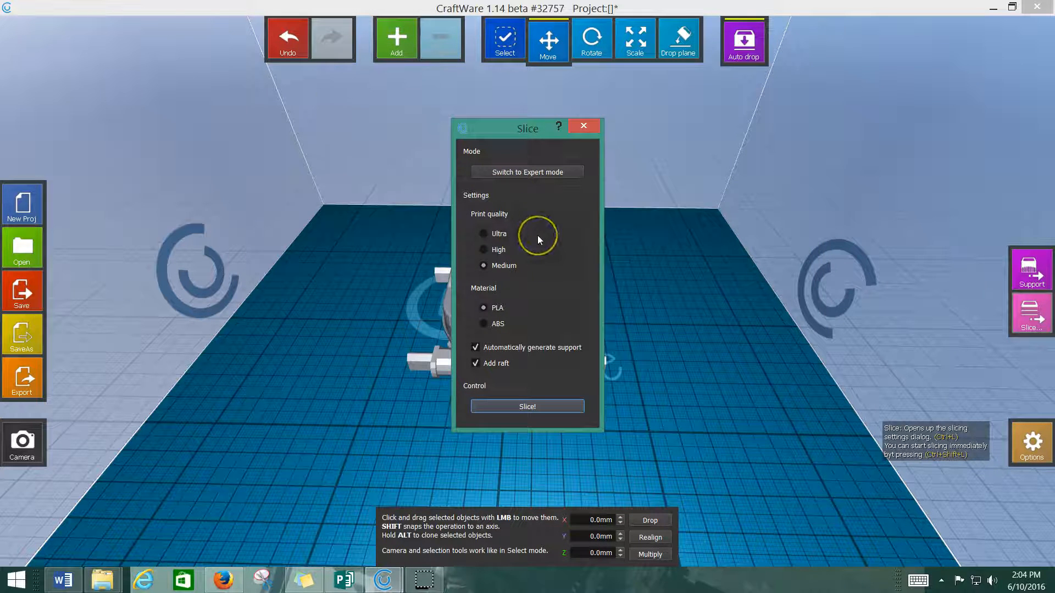
pyautogui.moveTo(548, 371)
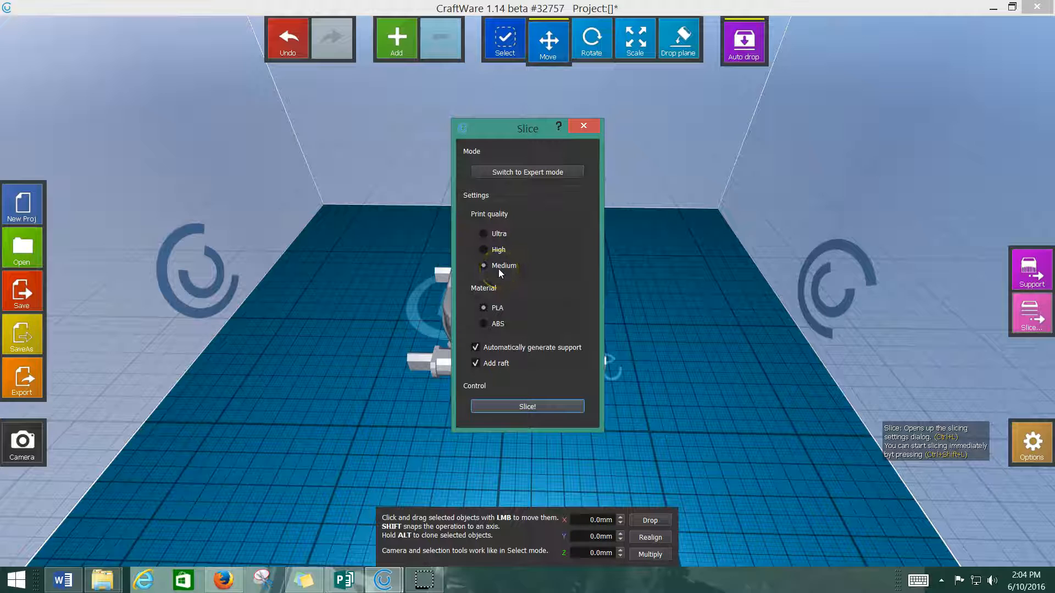
pyautogui.click(489, 315)
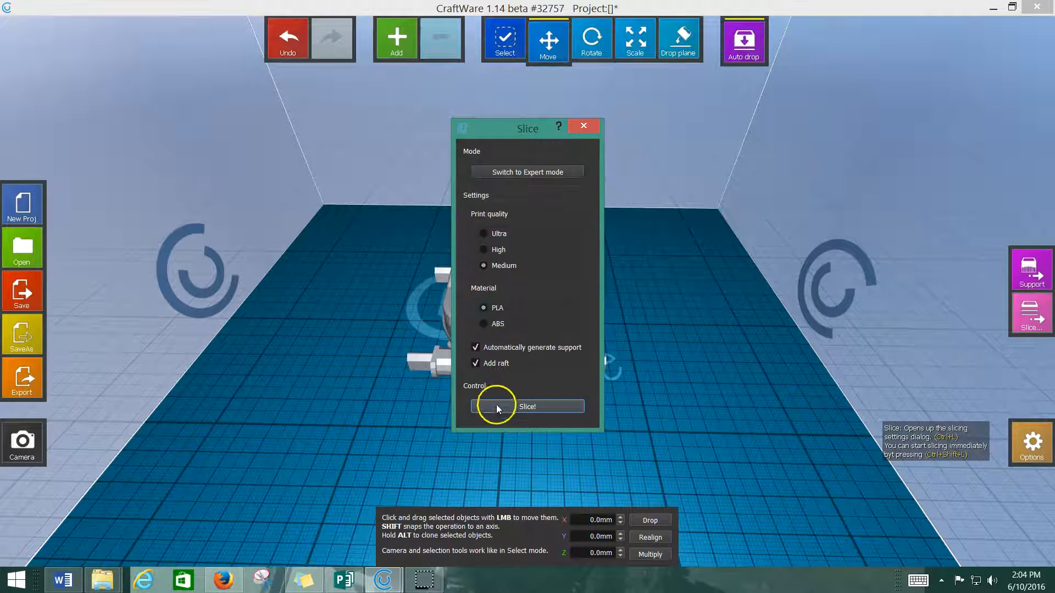
# Step: Slice the car and colour the toolpath preview by feed rate, then tool head
pyautogui.click(528, 407)
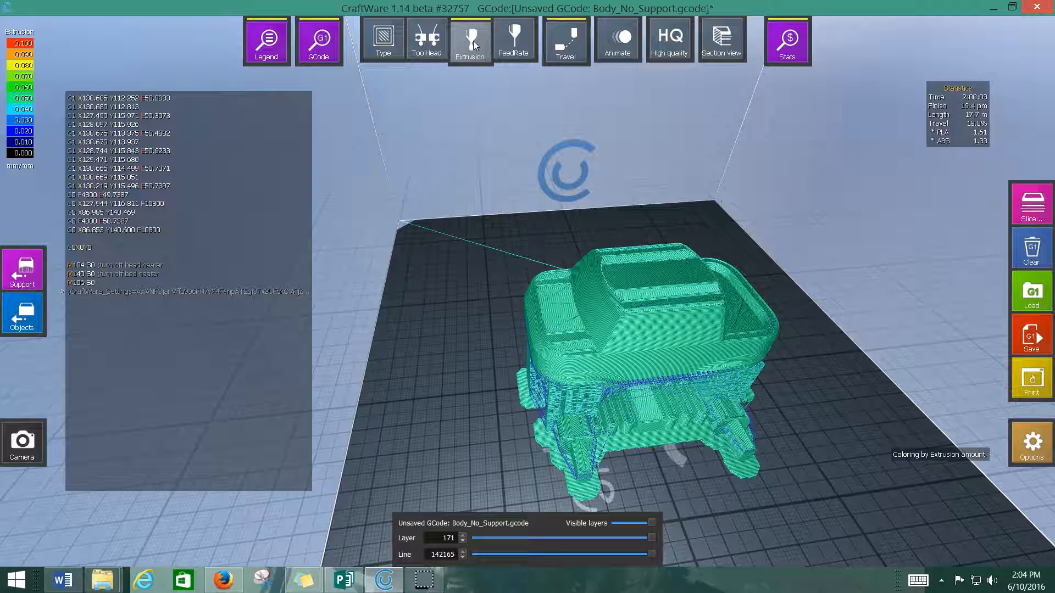
pyautogui.click(515, 39)
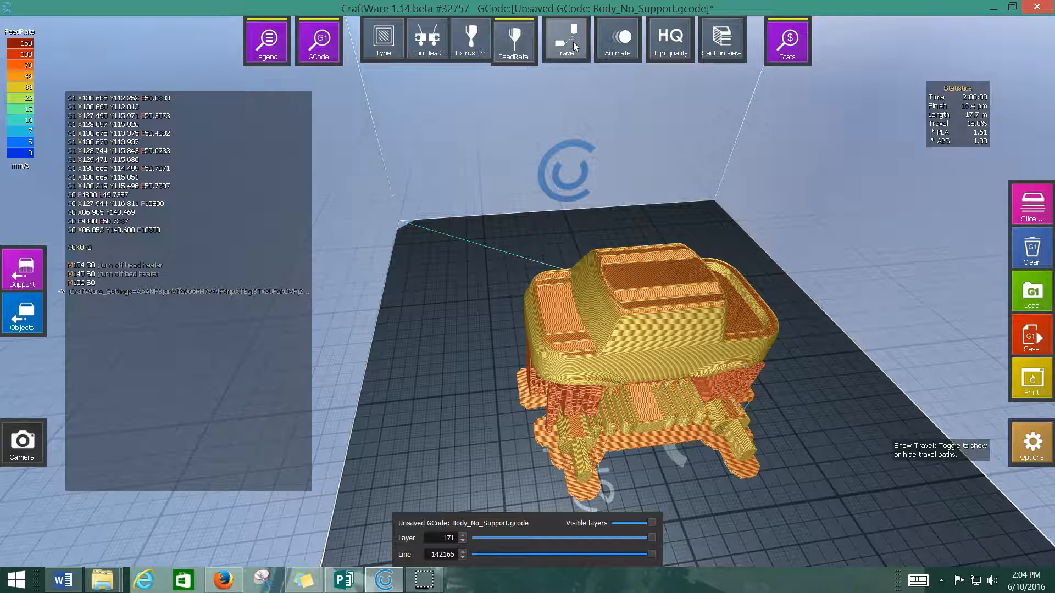
pyautogui.click(427, 38)
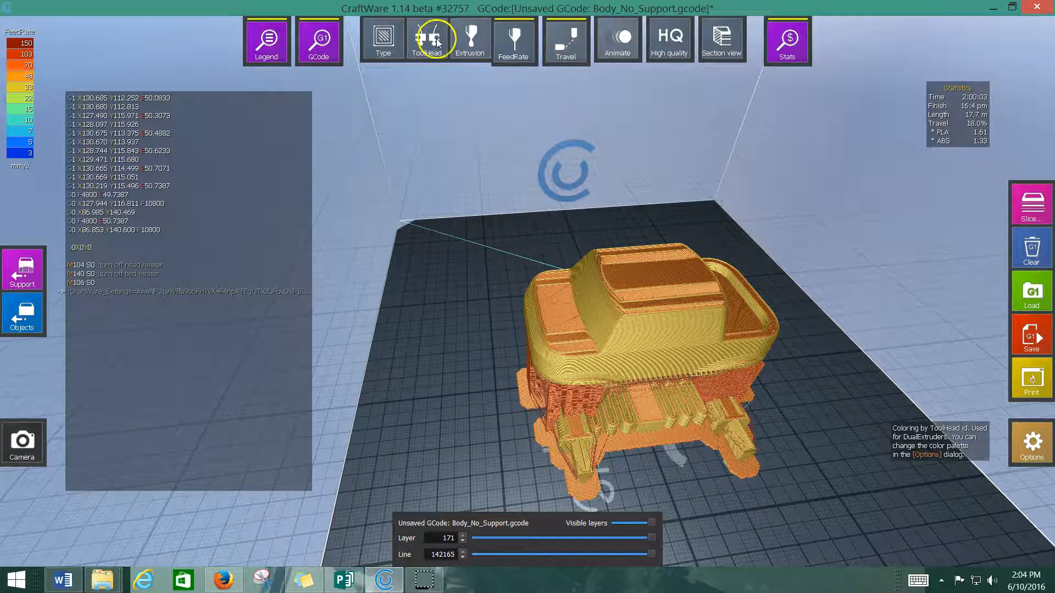
pyautogui.click(426, 39)
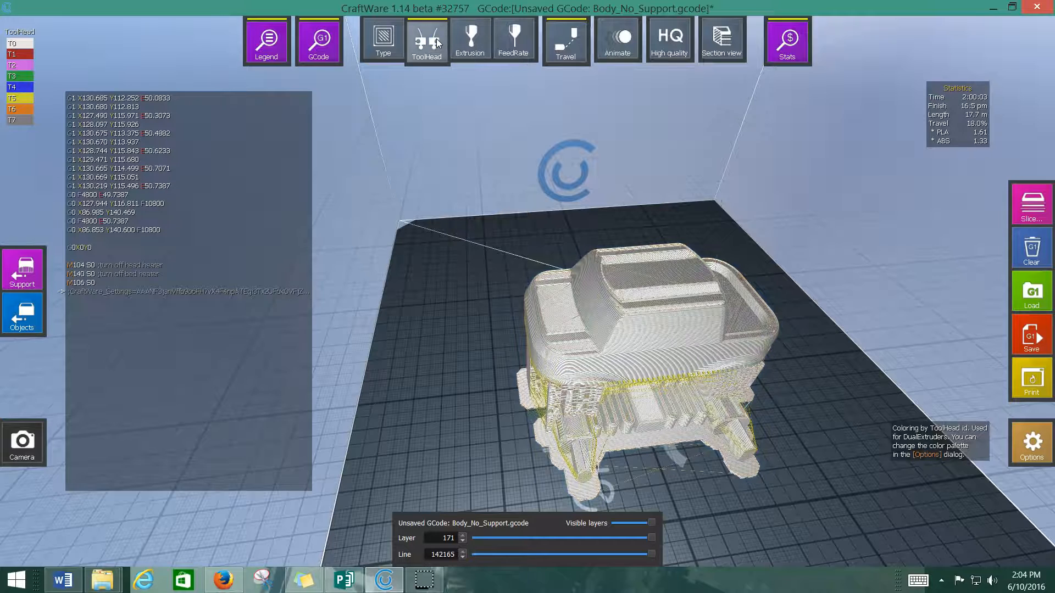
# Step: Cycle through the colouring modes and toggle travel moves, ending on feed-rate colouring
pyautogui.click(426, 40)
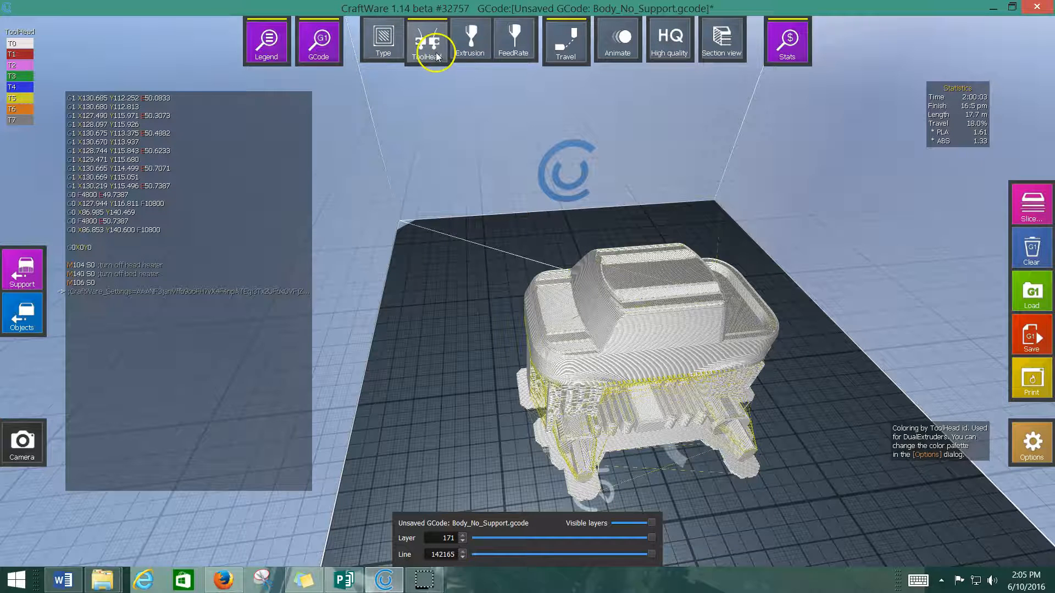
pyautogui.click(471, 38)
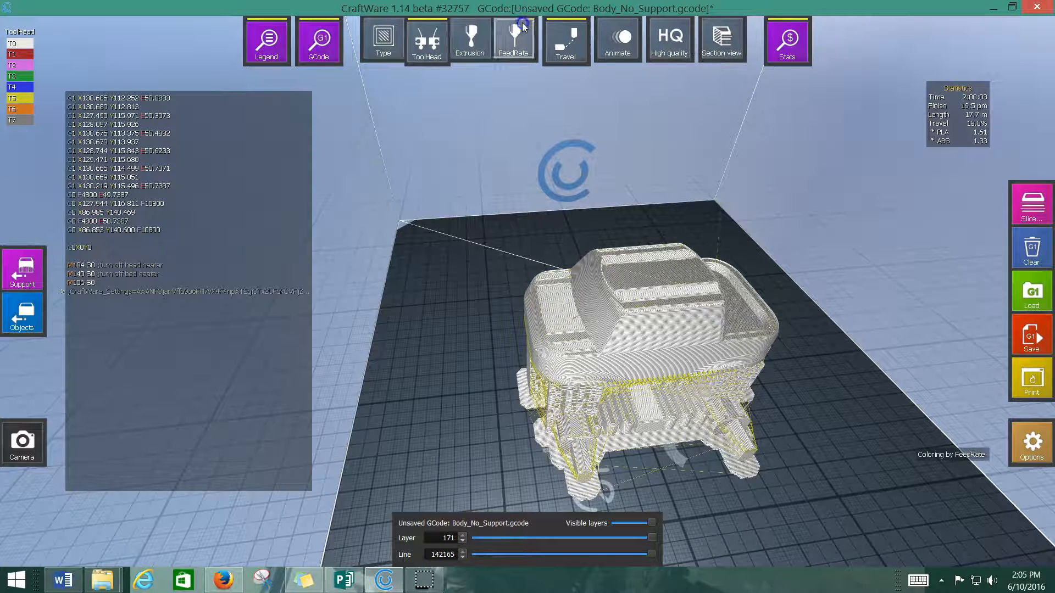
pyautogui.click(470, 39)
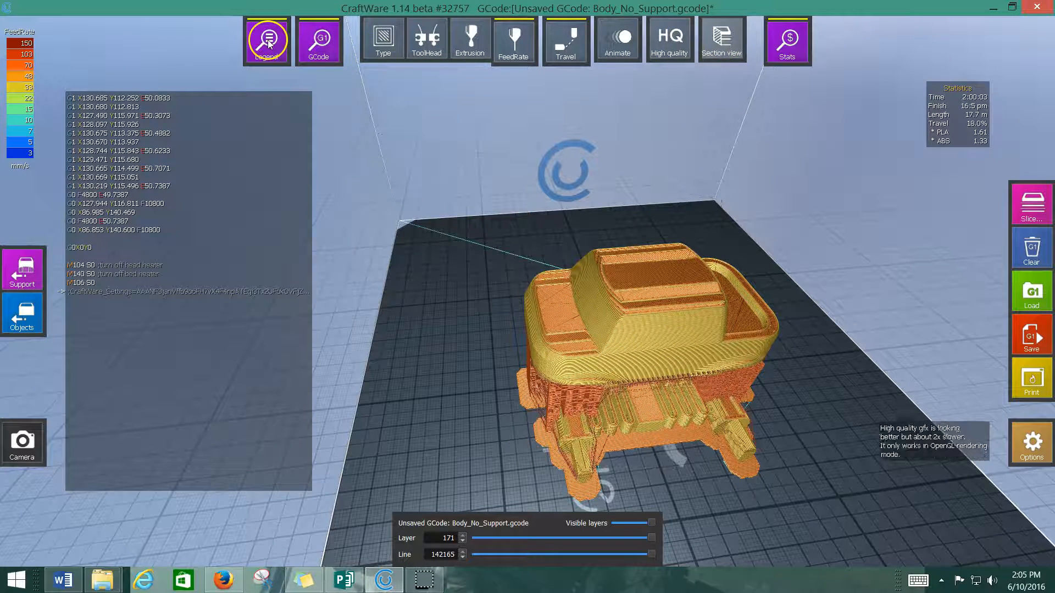
pyautogui.click(514, 39)
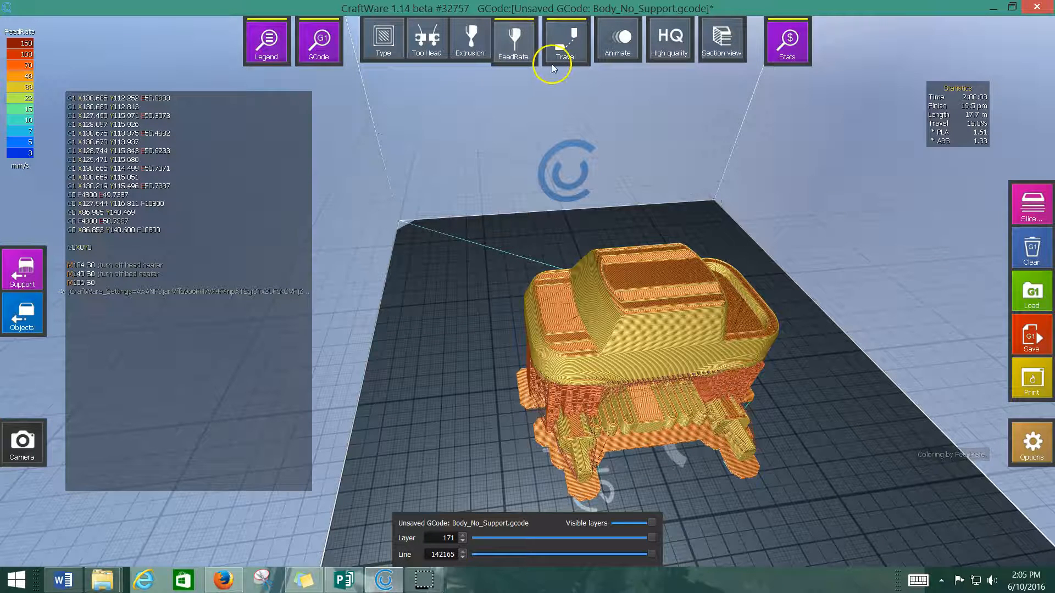
pyautogui.click(564, 39)
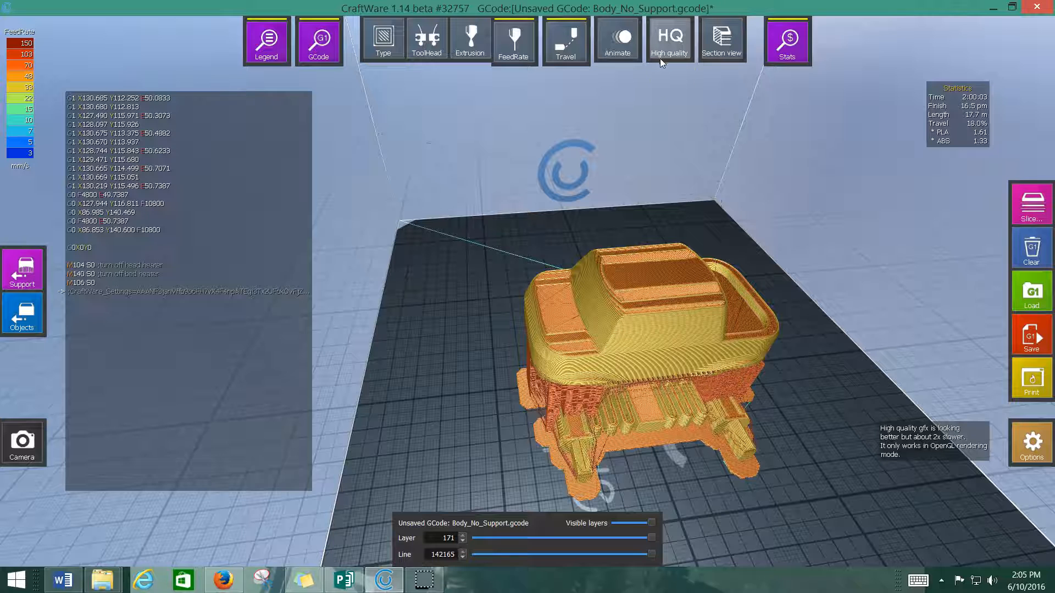
pyautogui.moveTo(1031, 335)
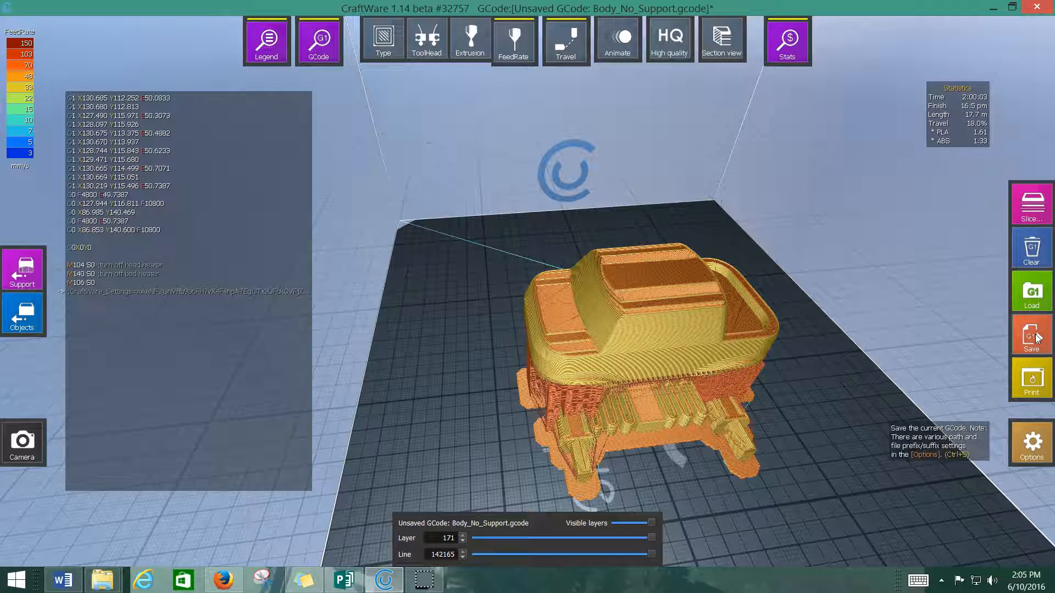
# Step: Choose Removable Disk (F:) as the G-code save location
pyautogui.click(1030, 334)
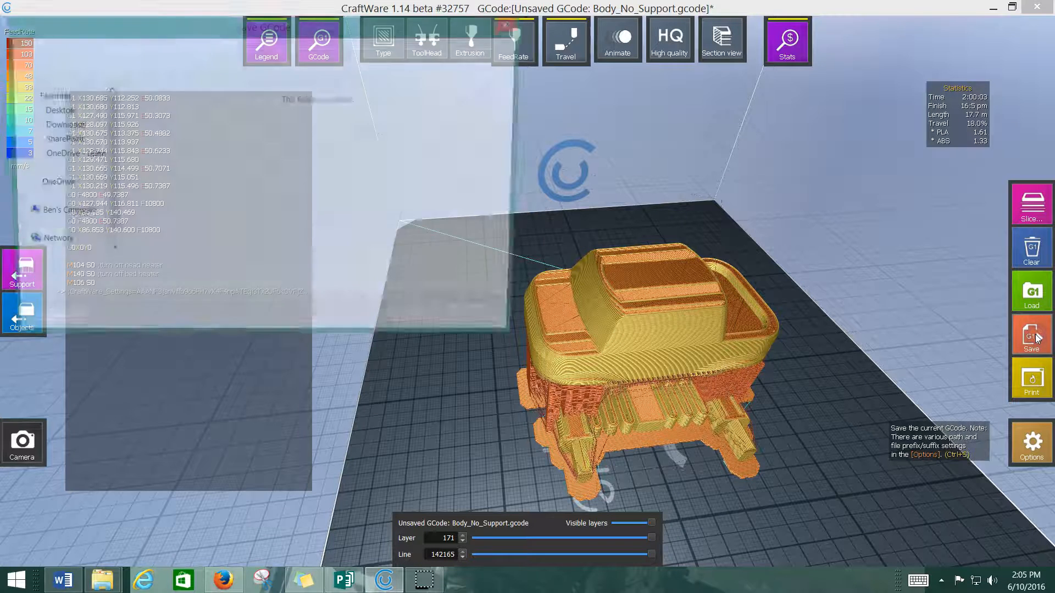
pyautogui.click(1030, 334)
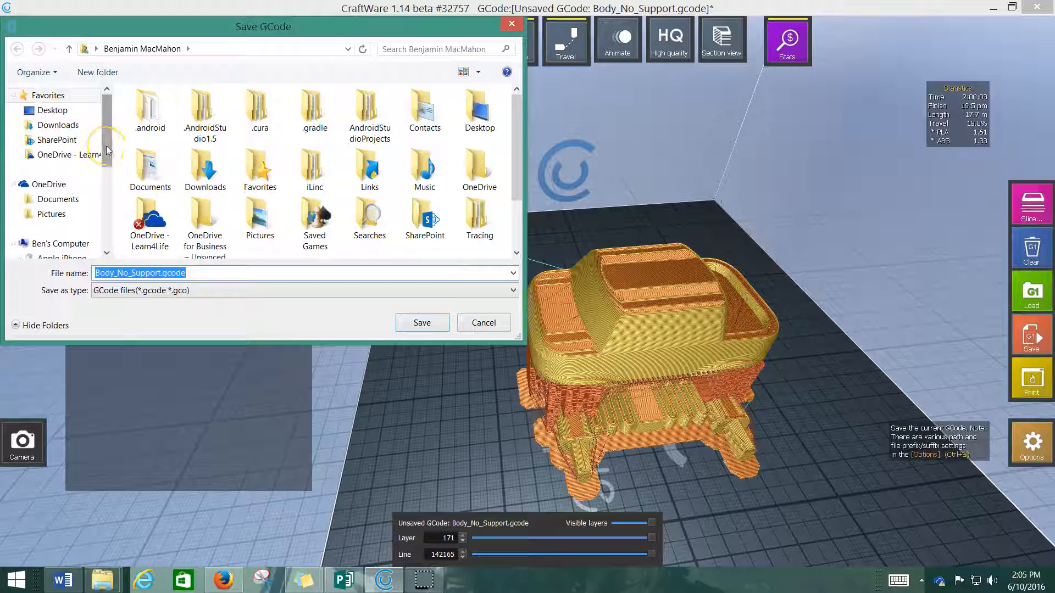
pyautogui.scroll(-3)
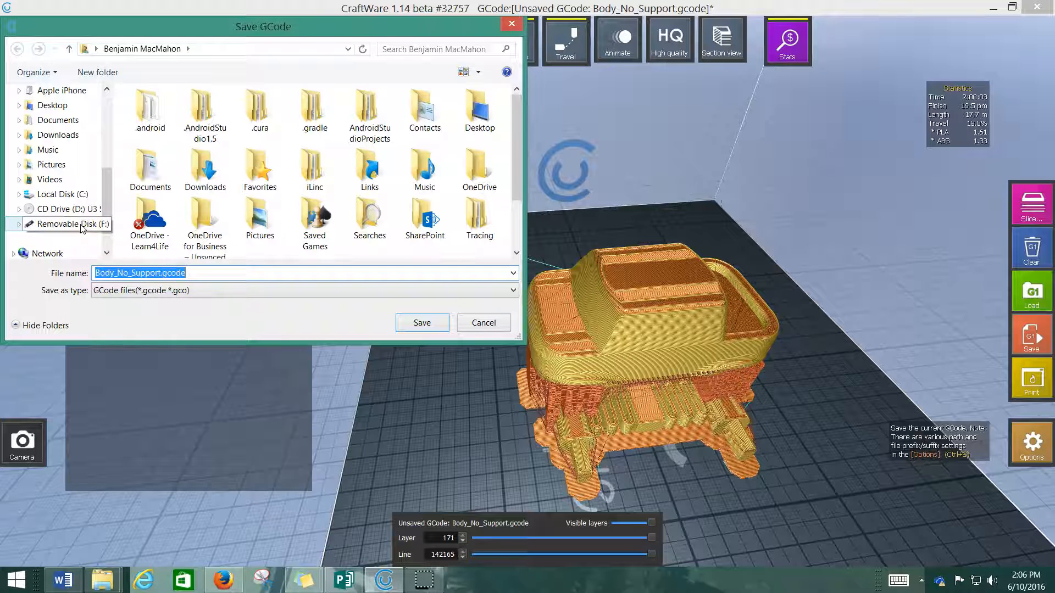
pyautogui.click(74, 224)
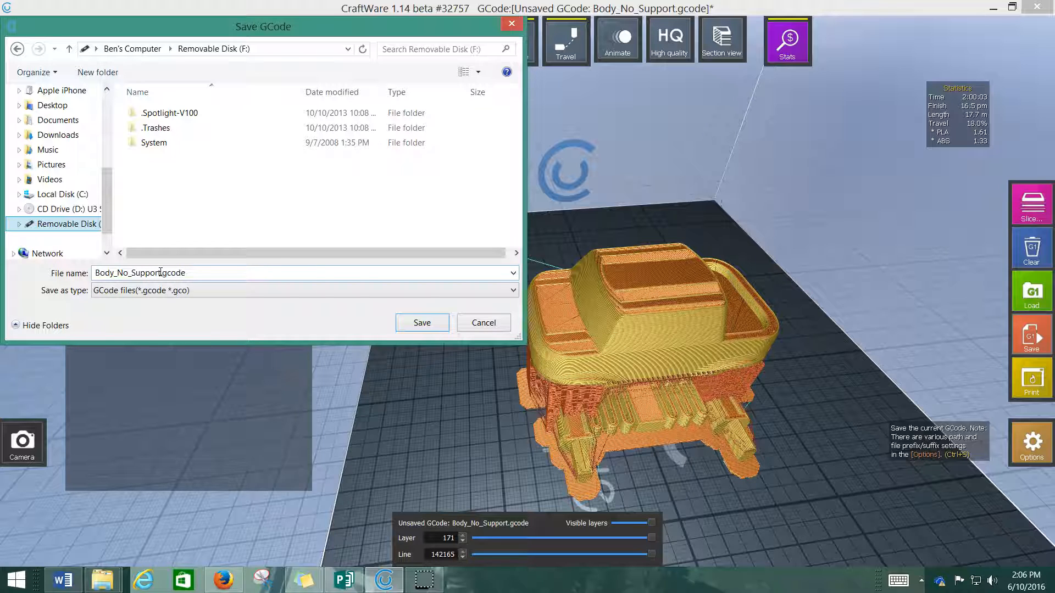
# Step: Select the Body_No_Support part of the file name and start typing 'Min' over it
pyautogui.tripleClick(142, 273)
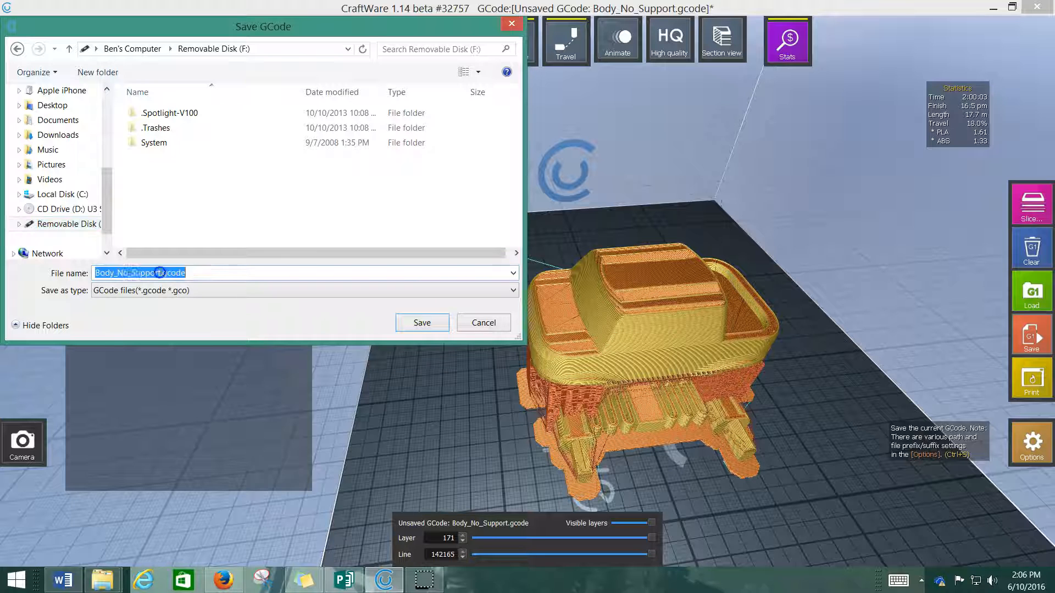
pyautogui.click(162, 273)
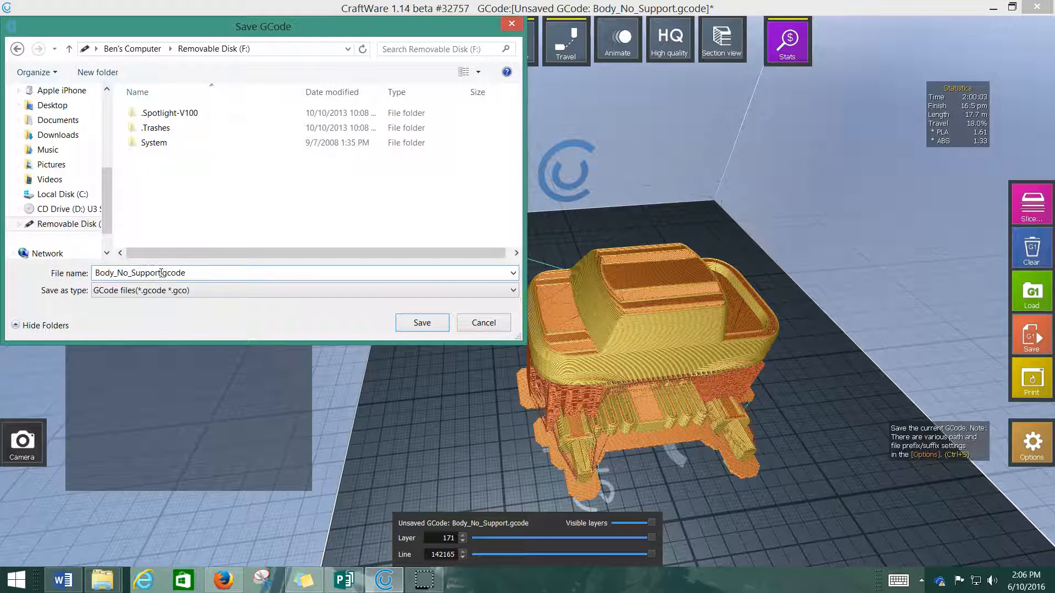
pyautogui.doubleClick(128, 272)
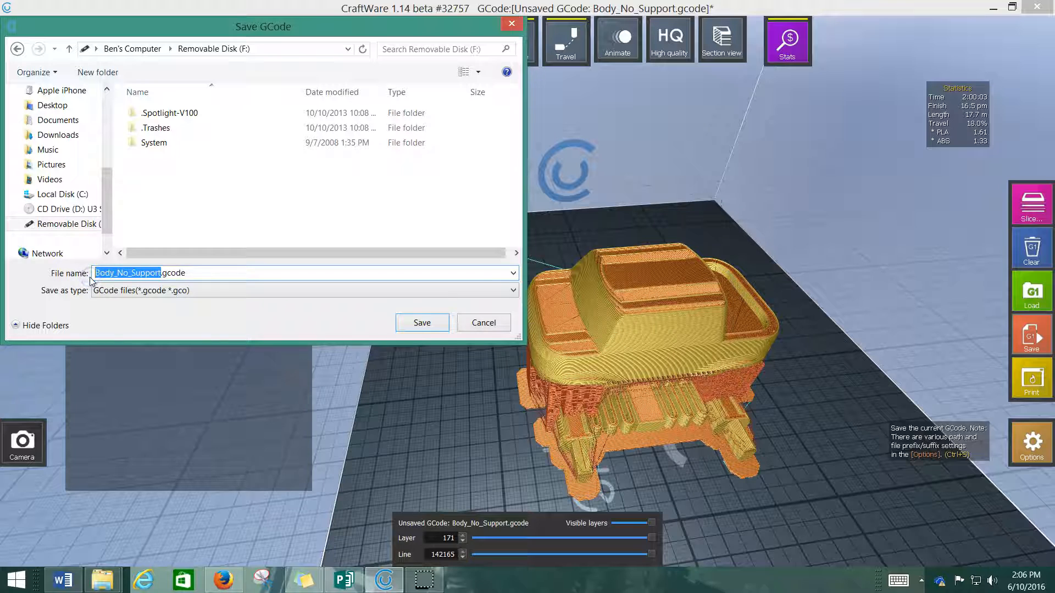
pyautogui.write('Min')
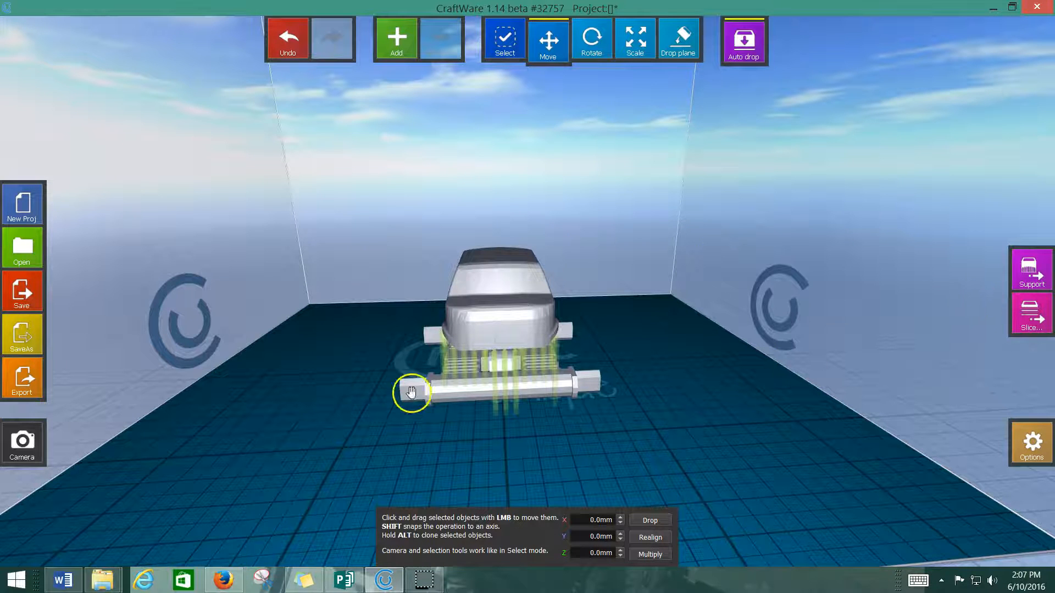
pyautogui.moveTo(902, 333)
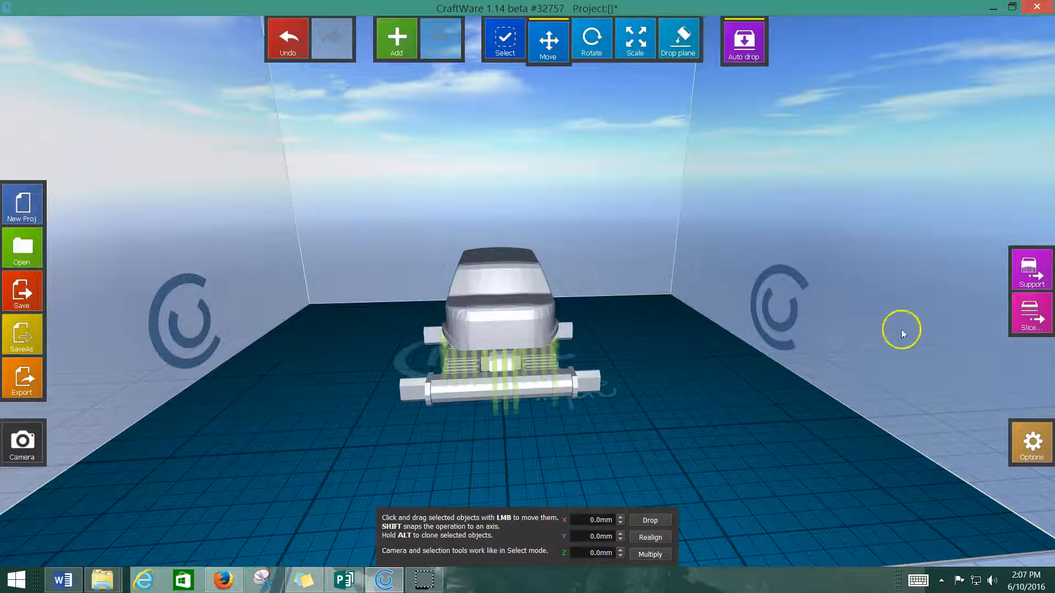
# Step: Slice the car body and axle at Medium quality in PLA with auto supports and raft
pyautogui.click(1031, 314)
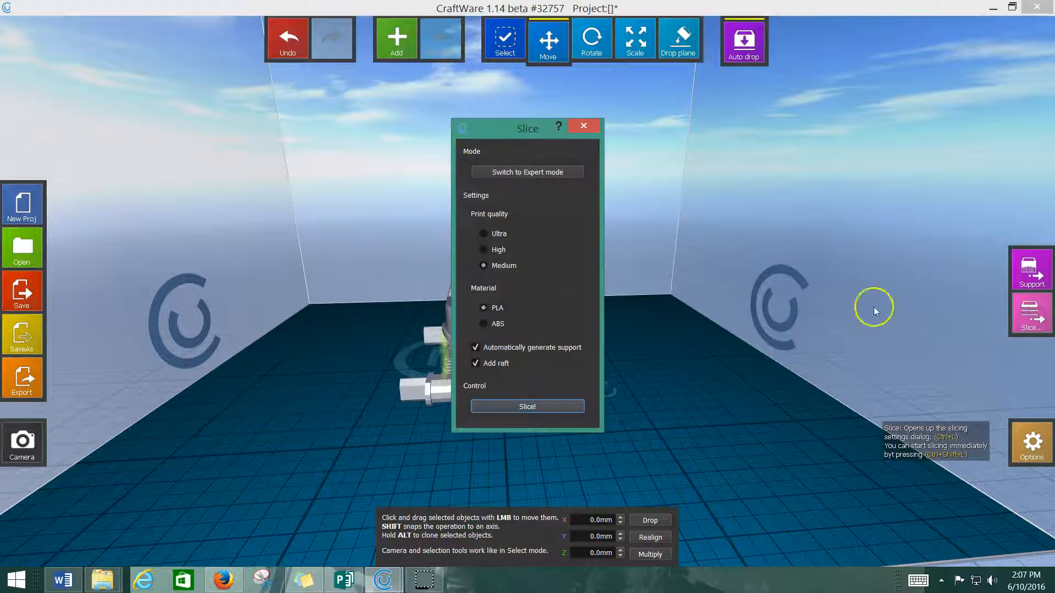
pyautogui.moveTo(475, 354)
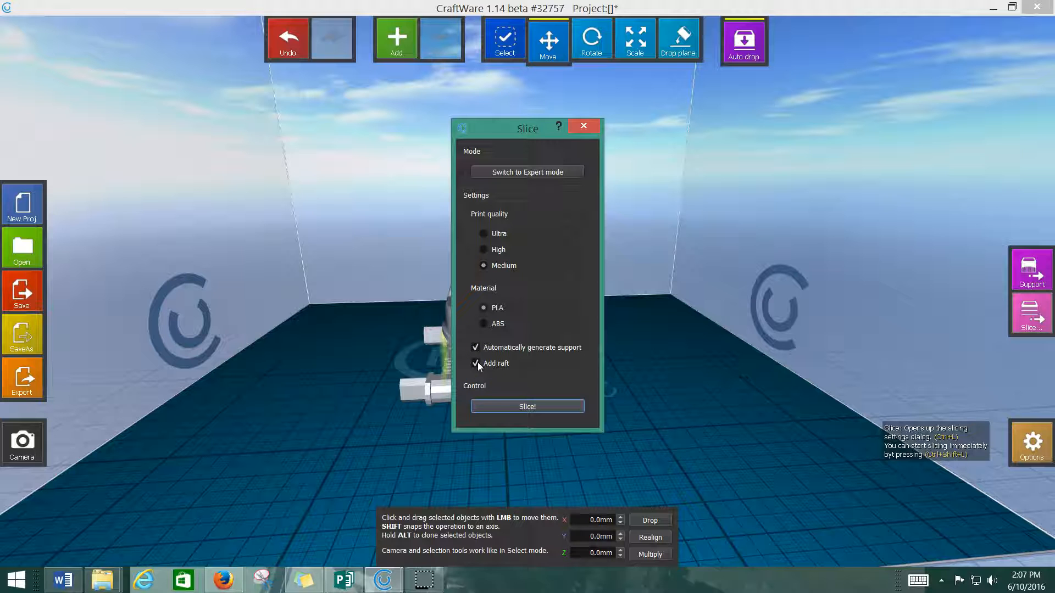
pyautogui.click(528, 406)
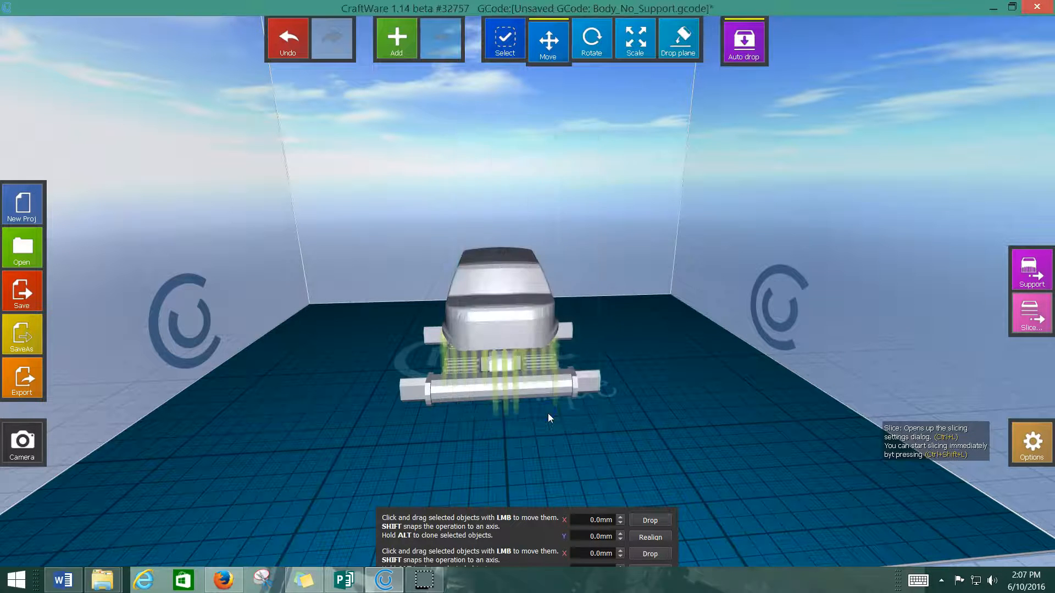
pyautogui.click(1030, 313)
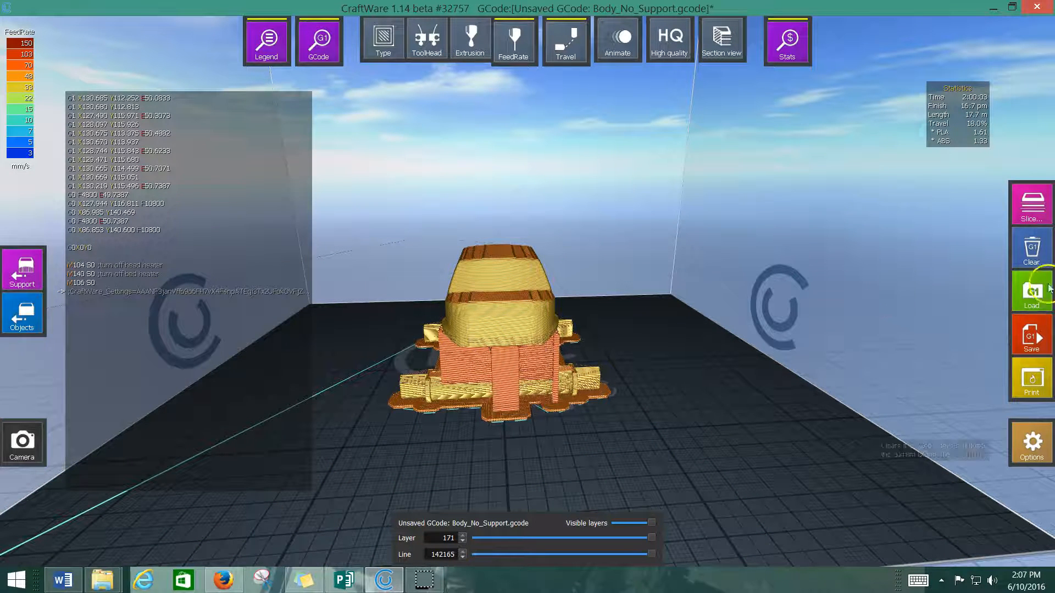
pyautogui.moveTo(1030, 335)
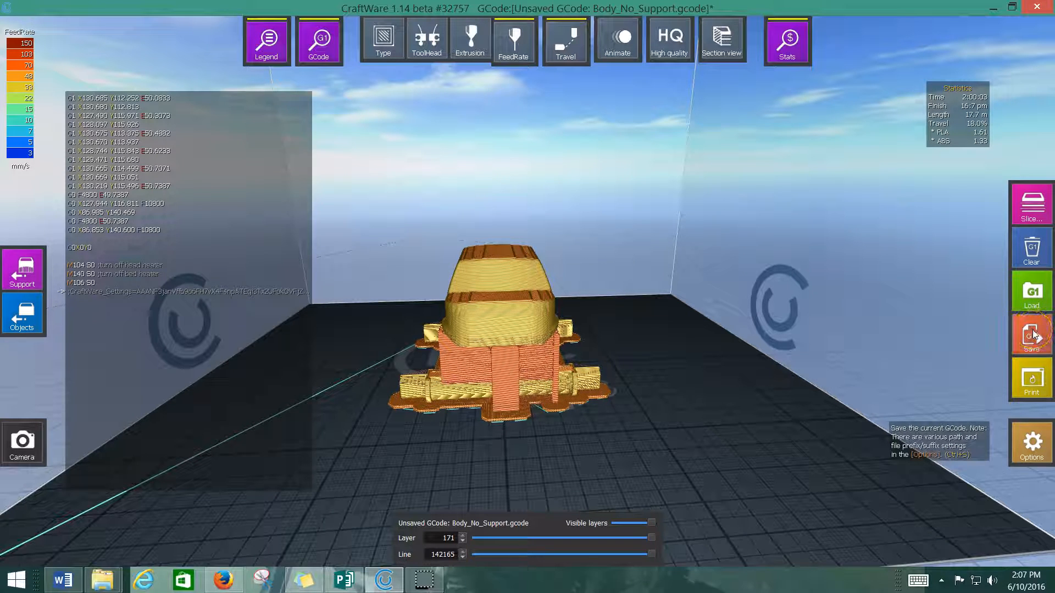
pyautogui.click(1030, 334)
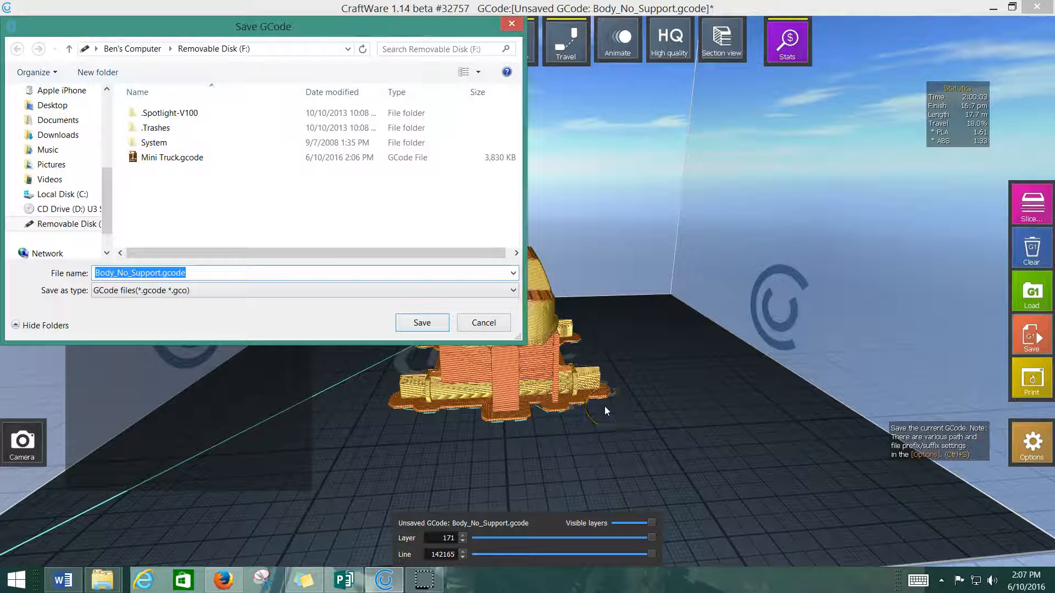
pyautogui.moveTo(511, 25)
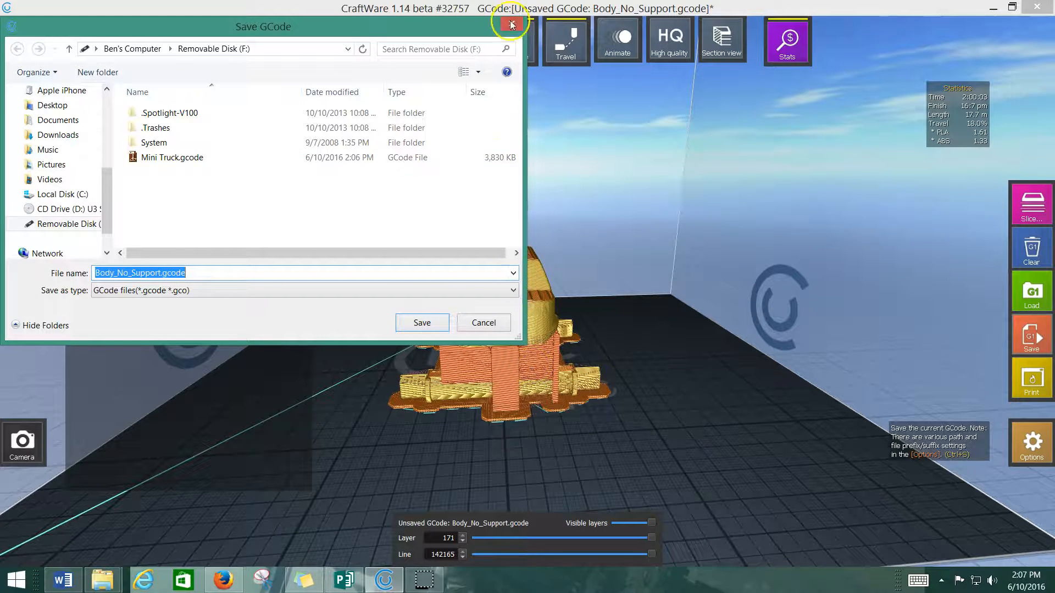
pyautogui.moveTo(511, 24)
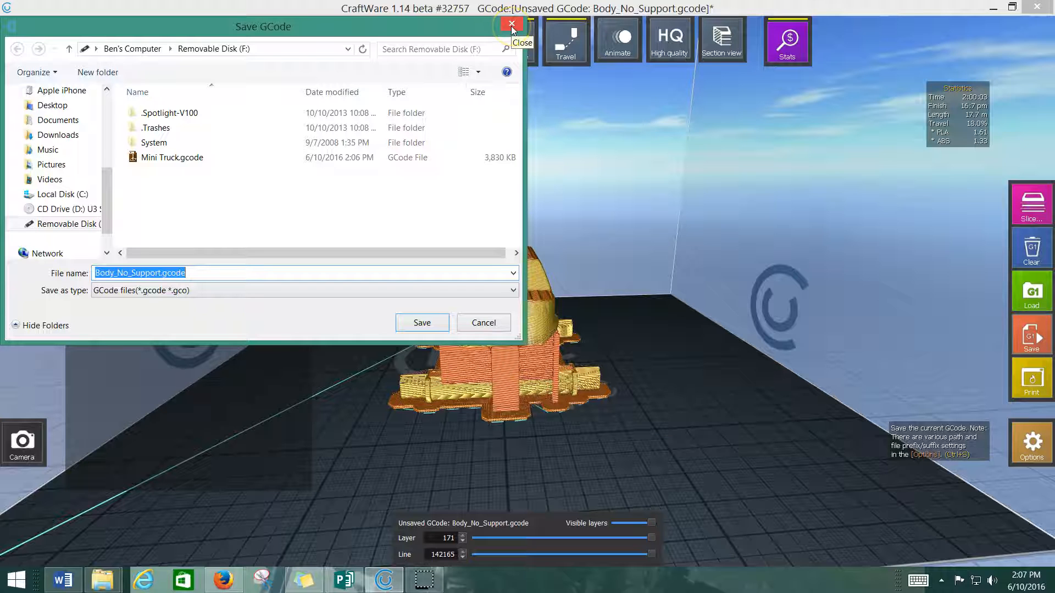
pyautogui.click(510, 24)
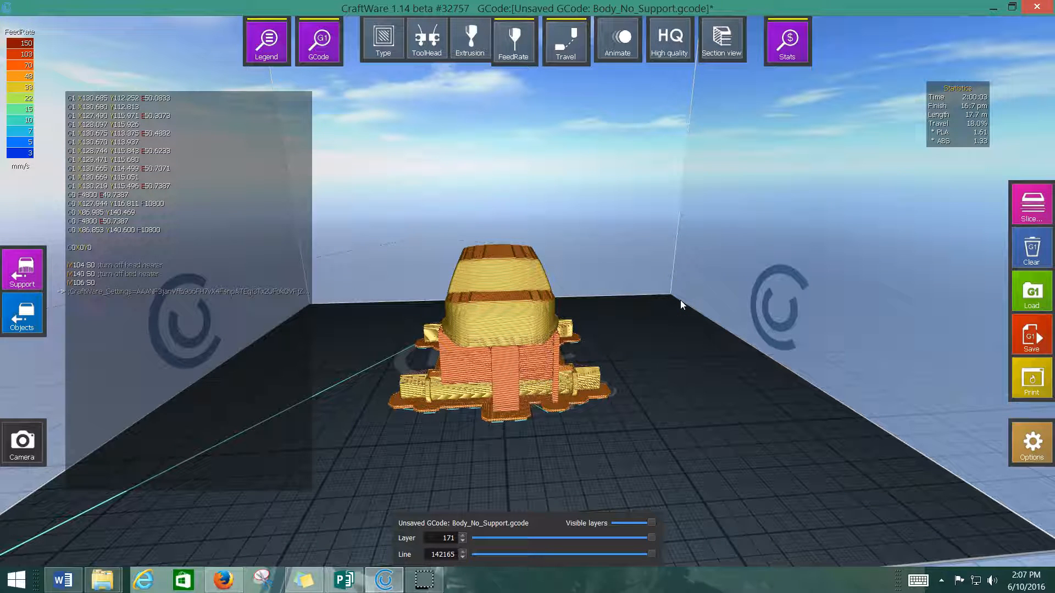
pyautogui.moveTo(671, 330)
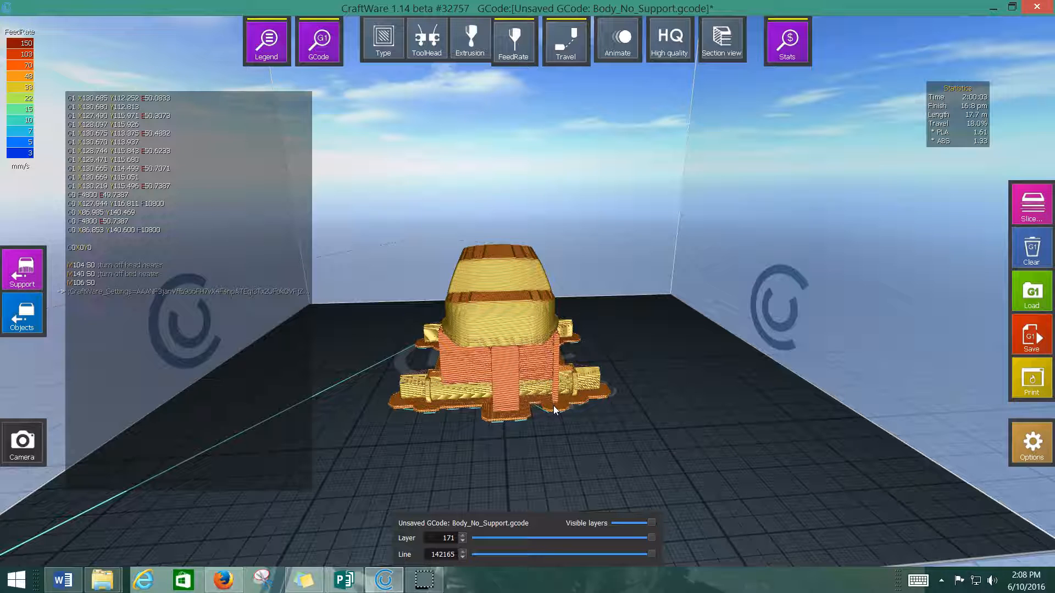
pyautogui.moveTo(528, 270)
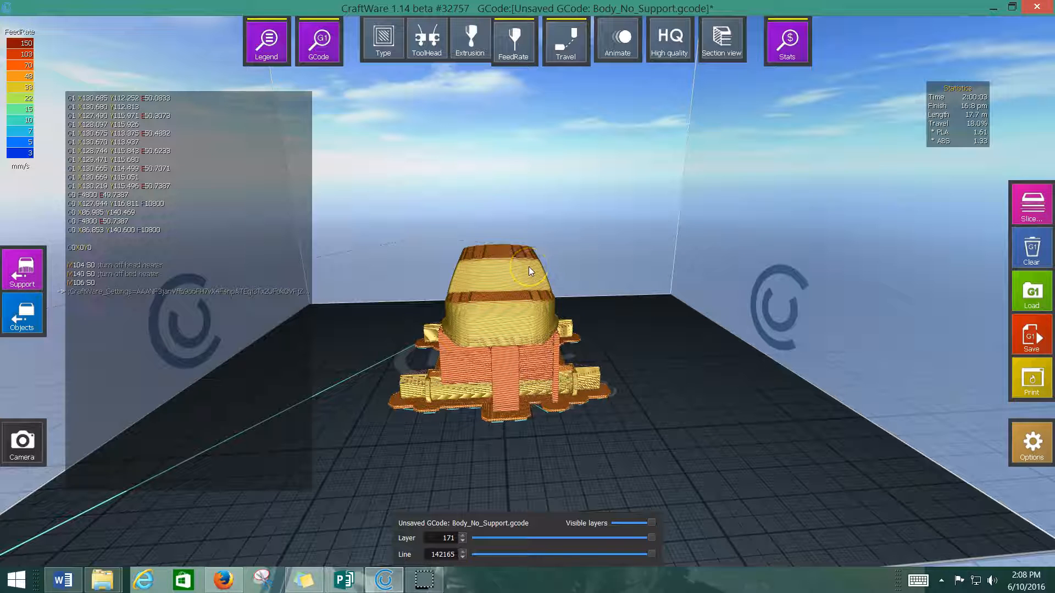
pyautogui.moveTo(528, 271)
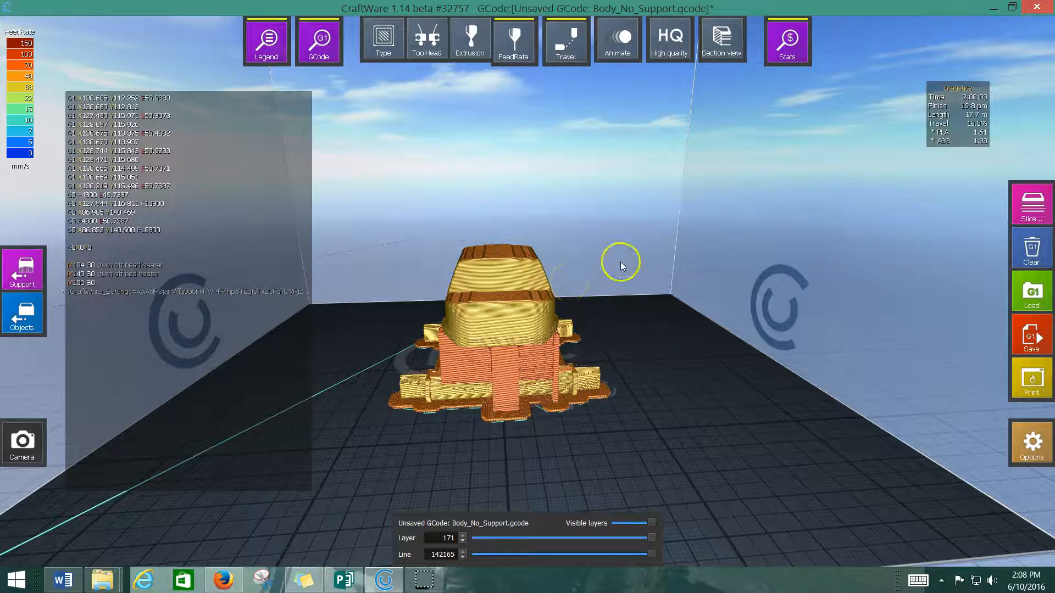
pyautogui.moveTo(653, 329)
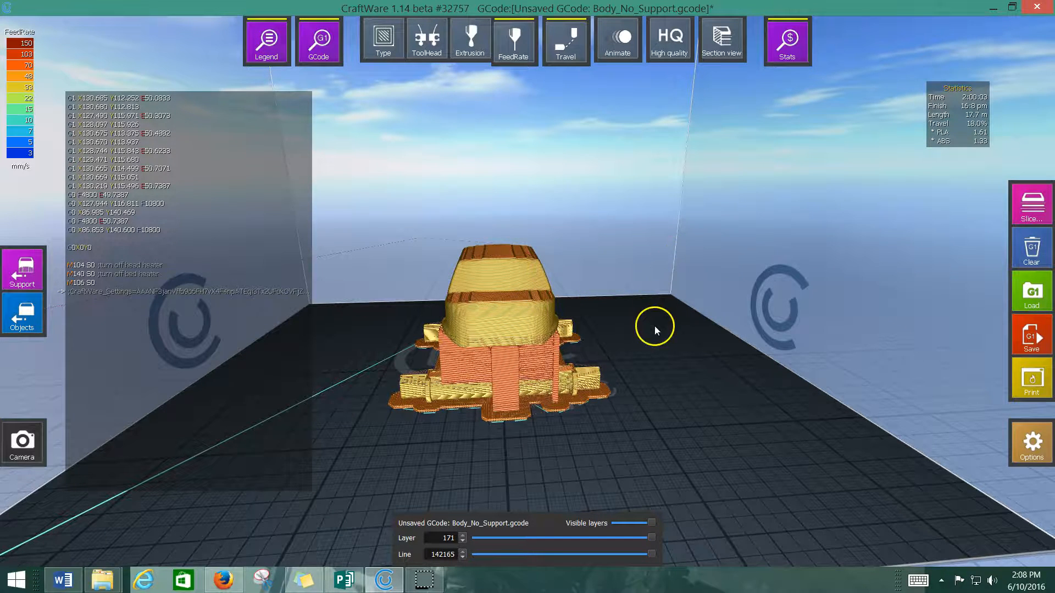